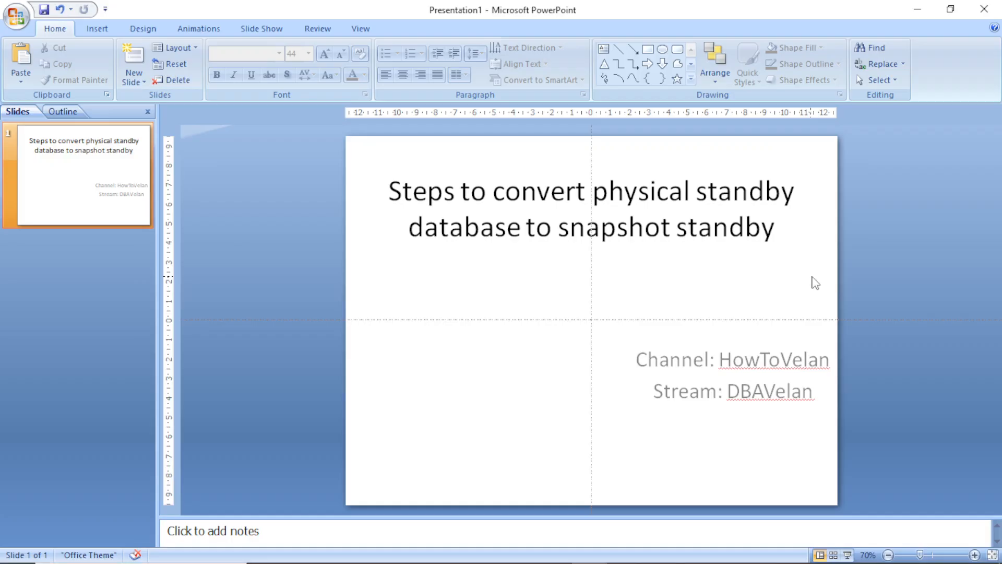
Step: Switch from the title slide to the 4Sep2023 labbook Notepad window
key(alt+tab)
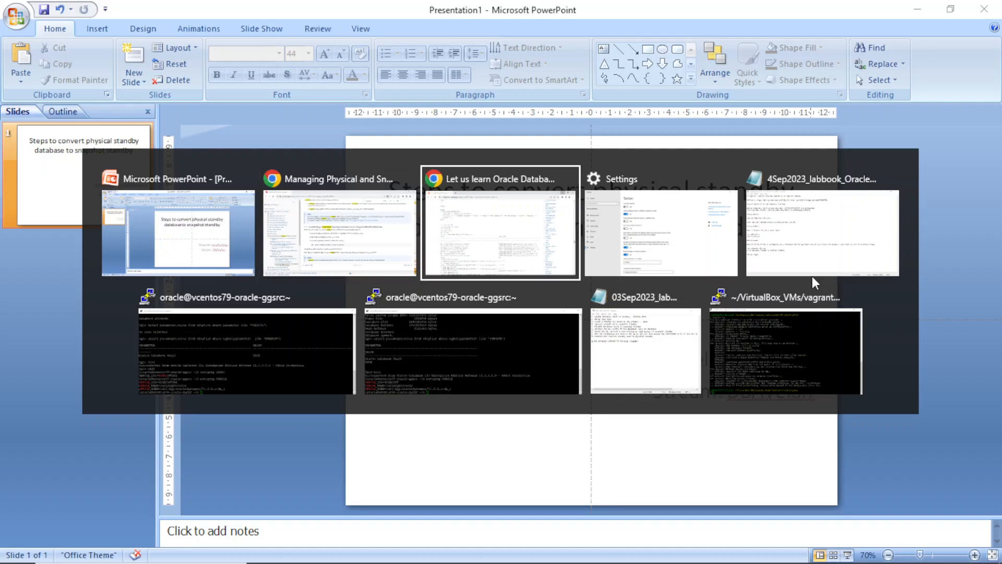
click(822, 232)
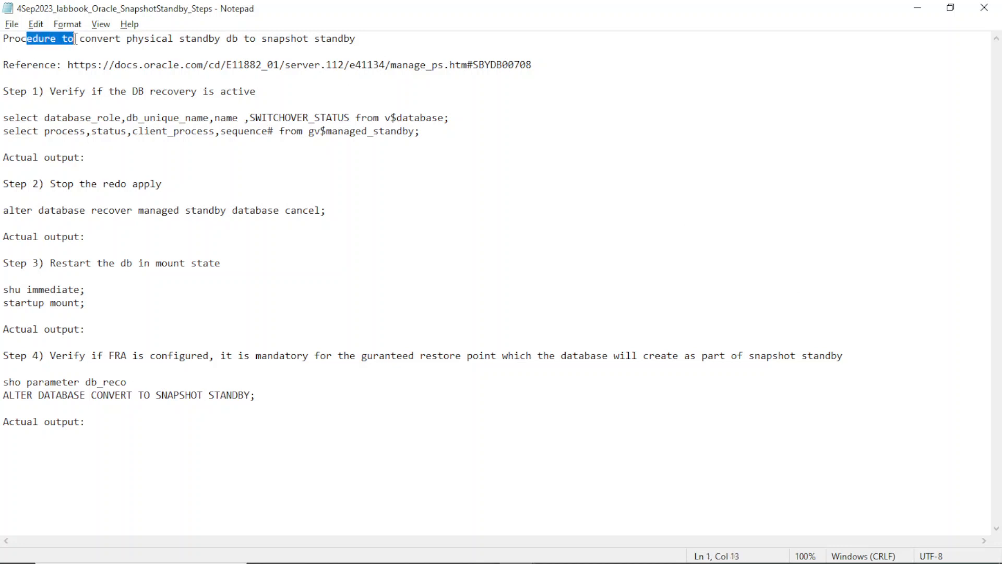
Step: Highlight the procedure title and mark the 112 version in the Oracle reference link
drag(73, 38, 178, 39)
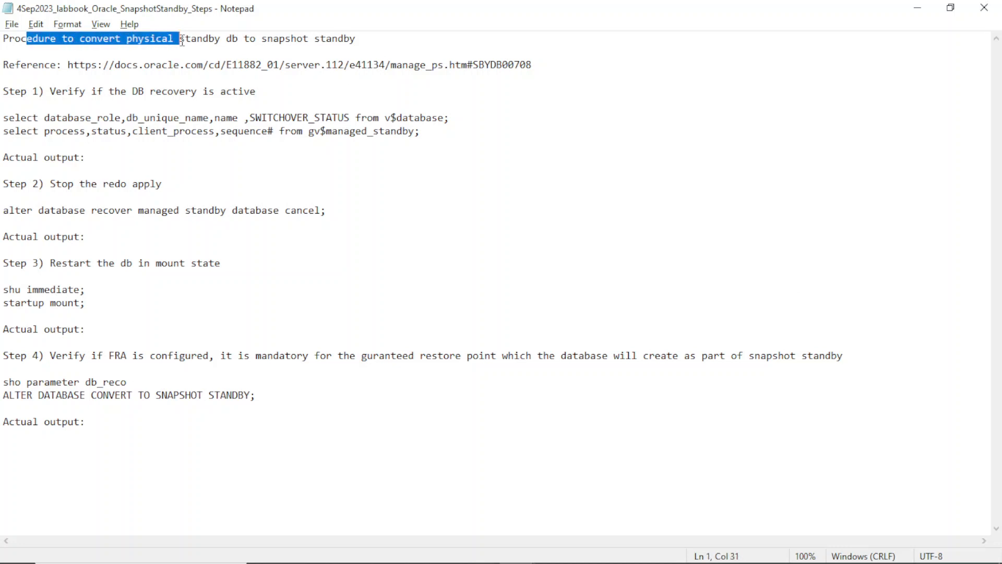
drag(181, 38, 321, 39)
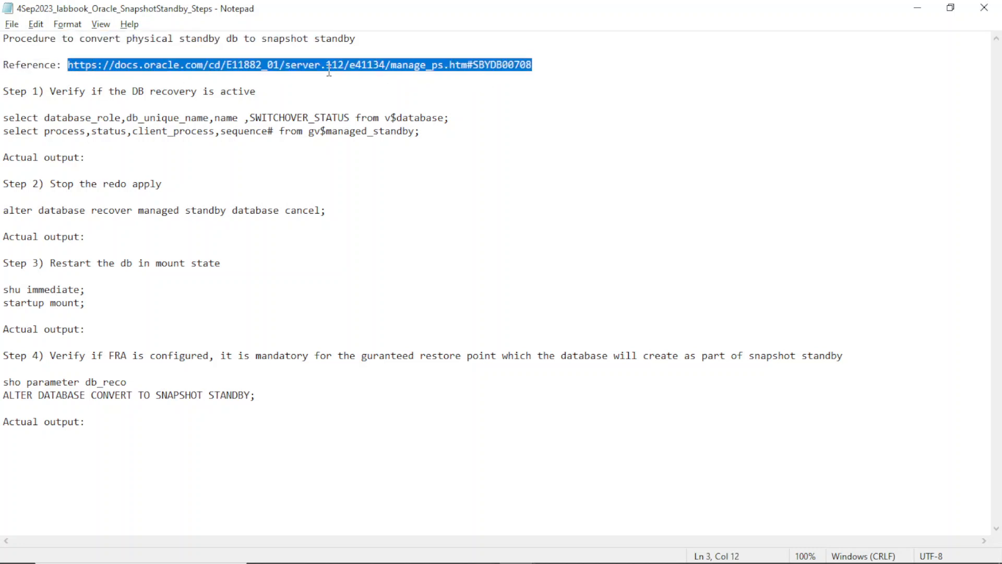
click(331, 65)
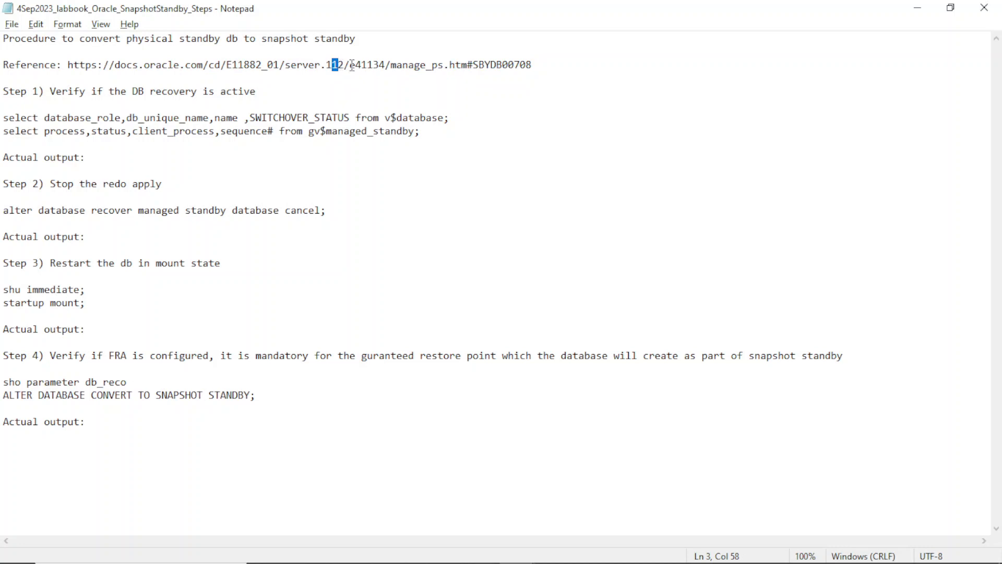
double_click(332, 65)
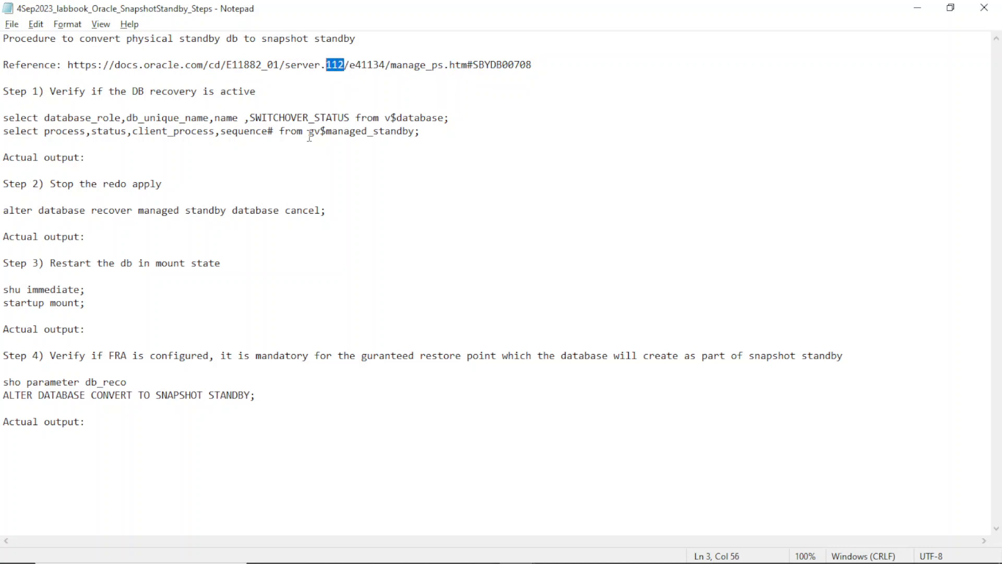
mouse_move(322, 183)
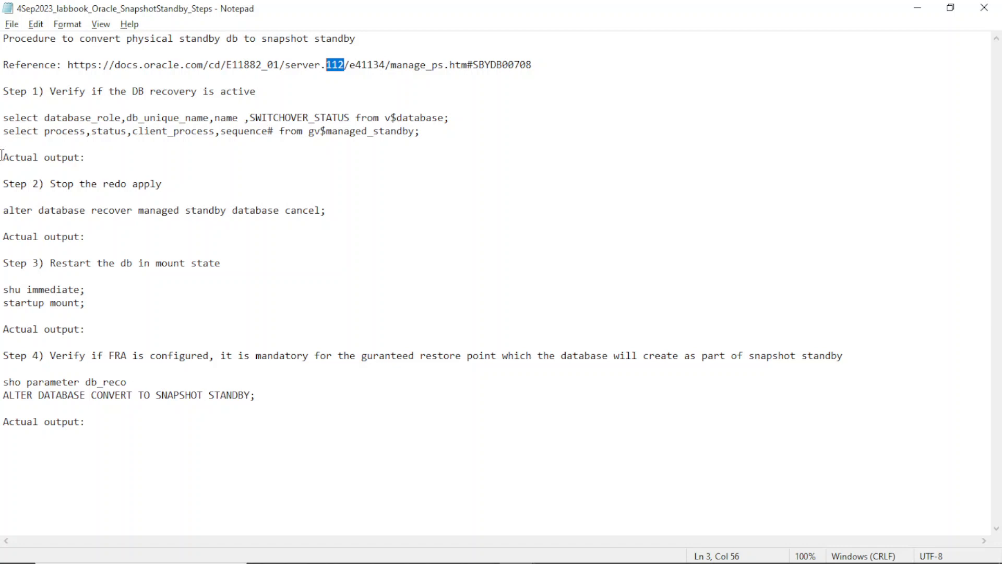
Step: Select the first Step 1 verification query, then bring up the open windows list
click(3, 118)
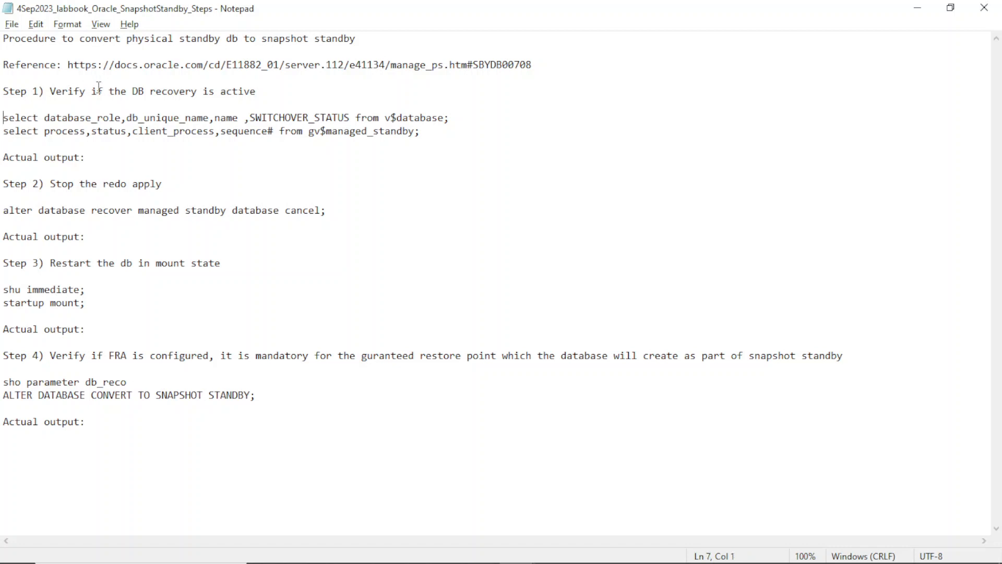
drag(97, 90, 199, 91)
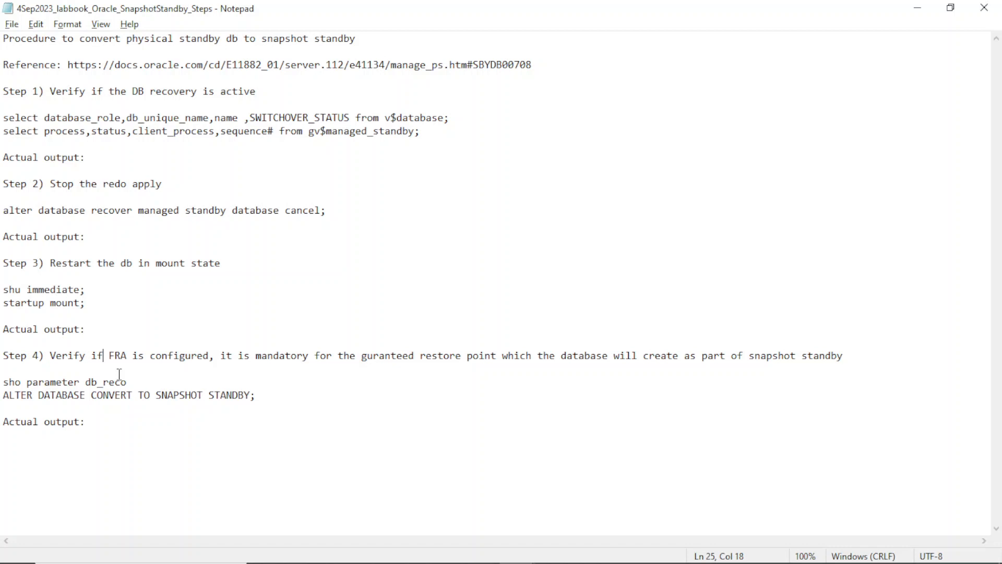
click(483, 131)
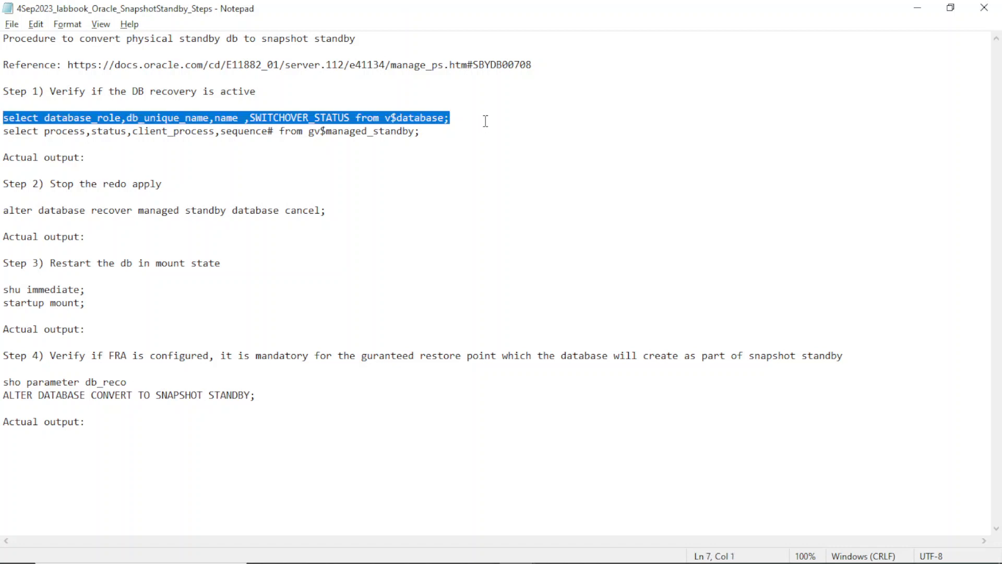
key(alt+tab)
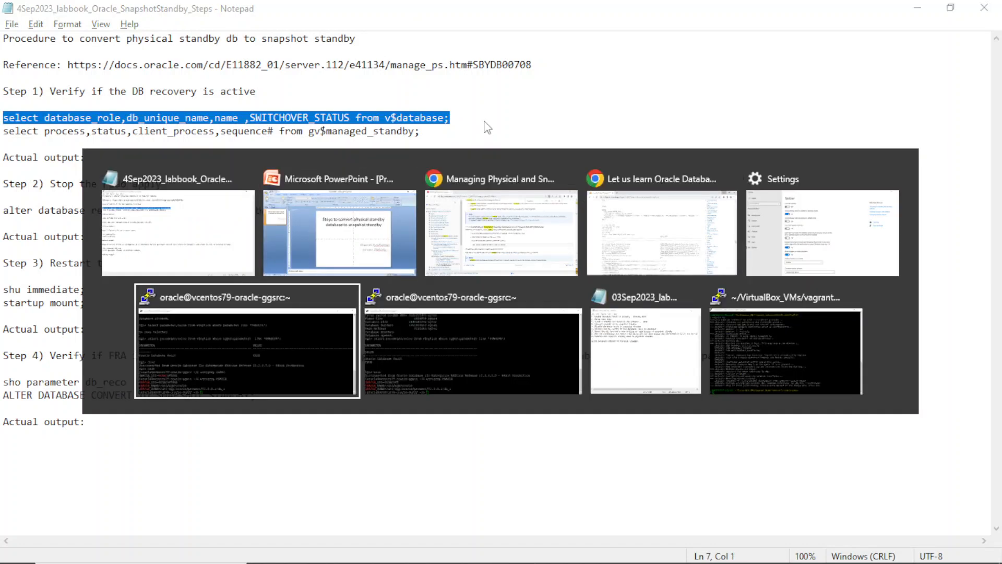
Step: On the standby GGSRC04TSB1 session, change the default foreground colour and clear the screen
click(246, 338)
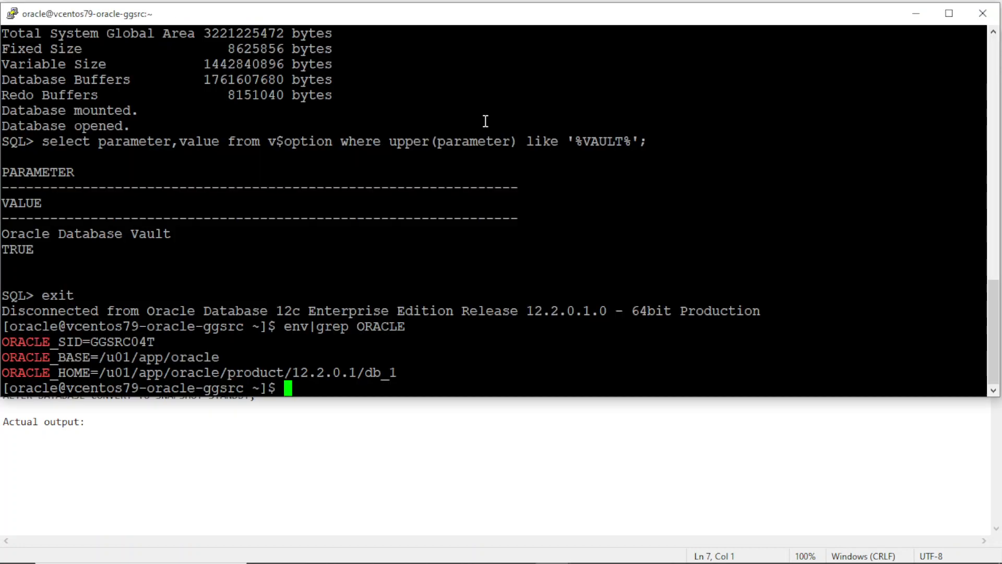
mouse_move(321, 420)
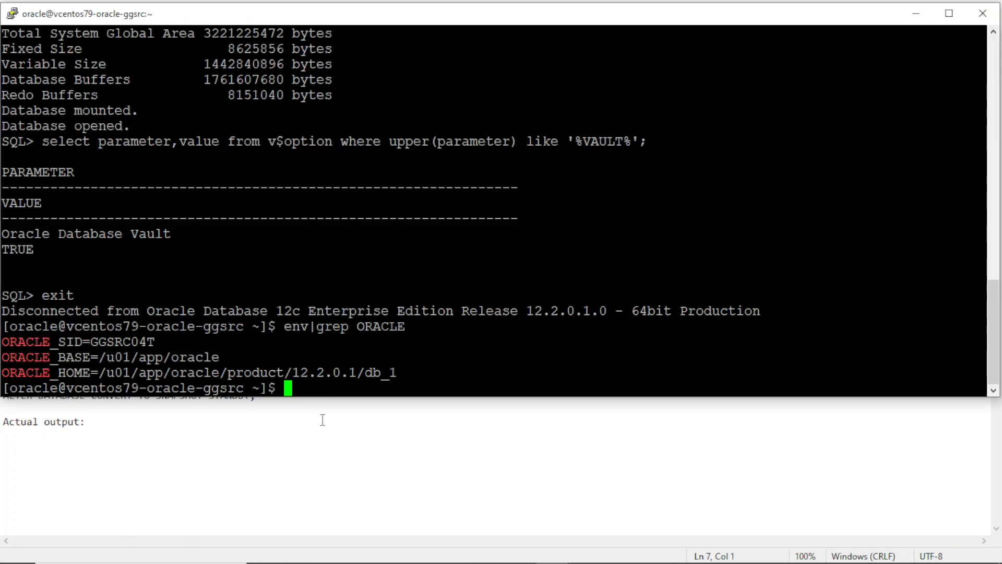
key(alt+tab)
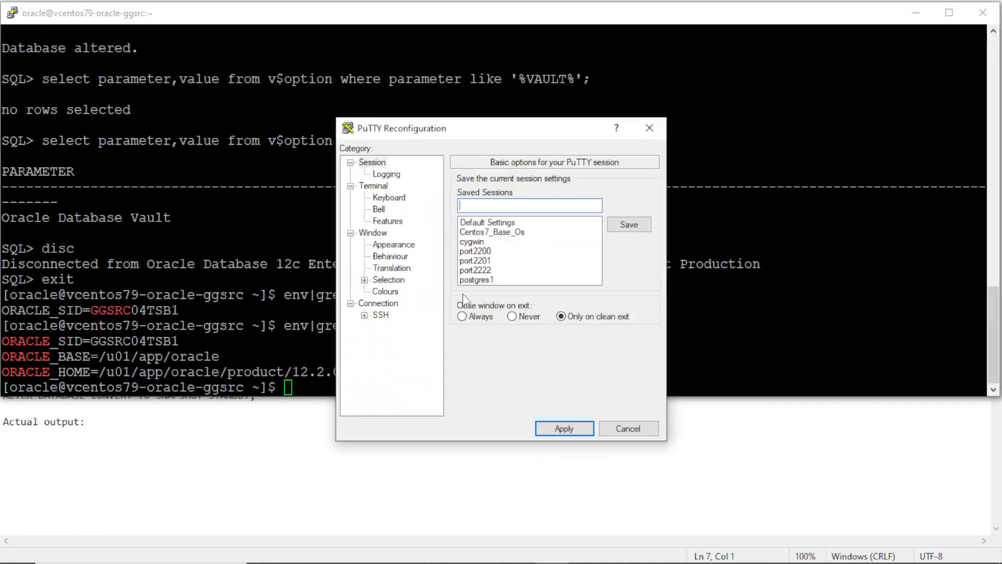
click(385, 292)
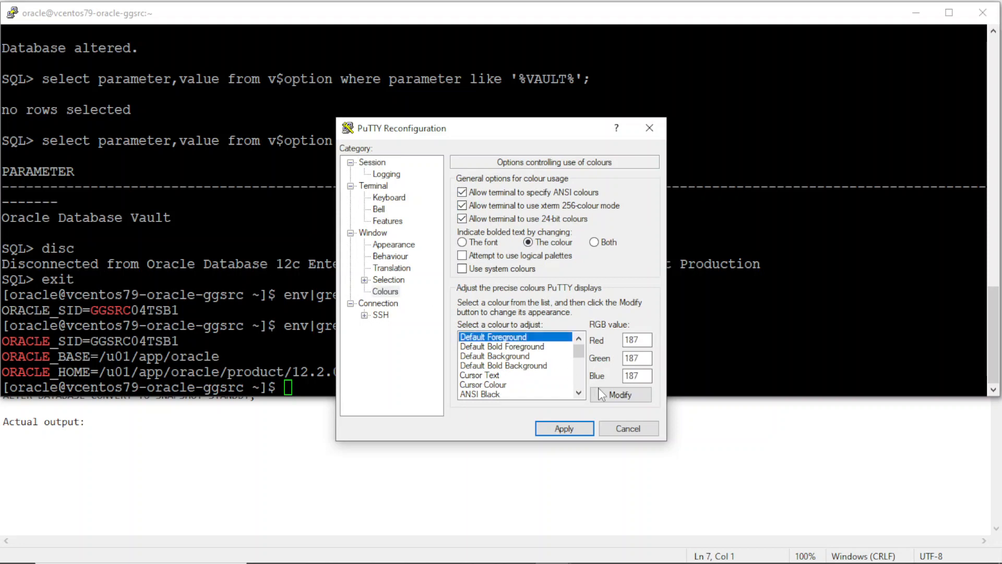
click(620, 395)
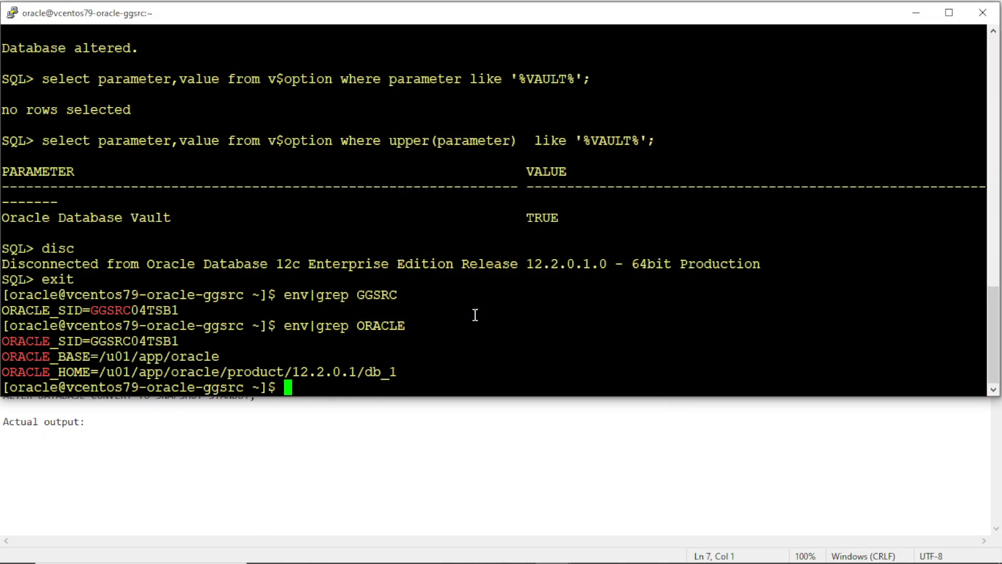
text(clear)
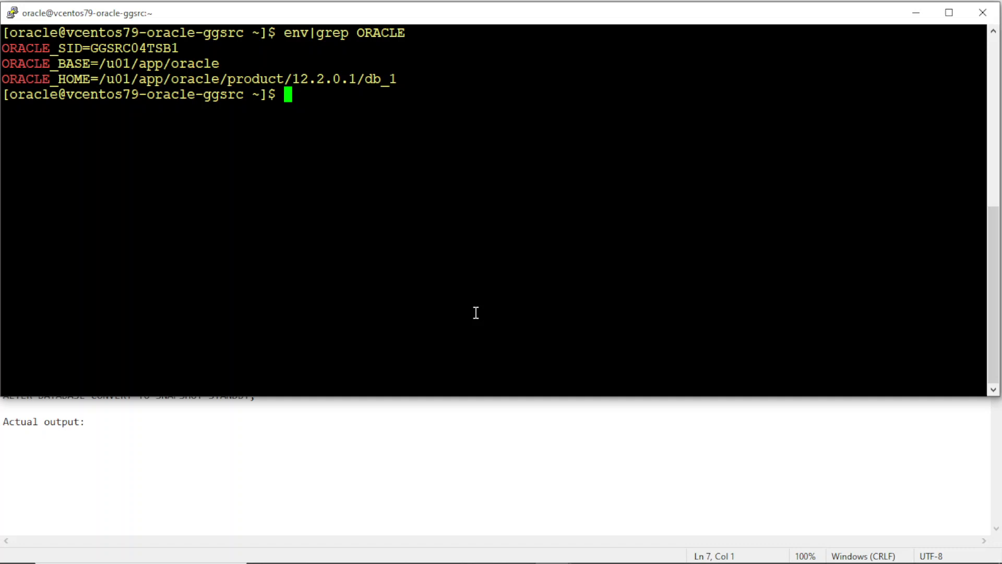
mouse_move(410, 251)
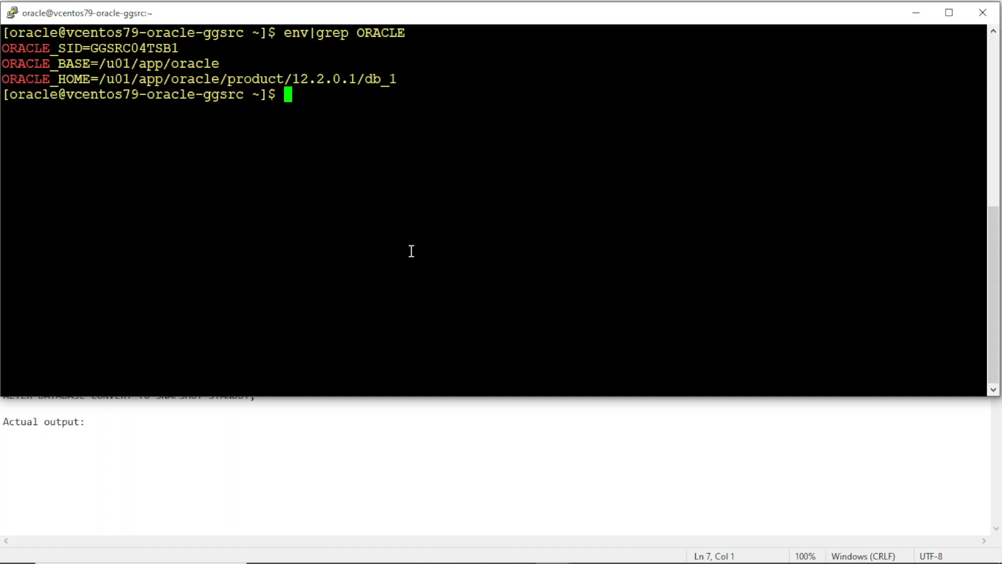
Step: Connect SQL*Plus as sysdba to the GGSRC04TSB1 standby instance
text(sqlplus '/as sysdba)
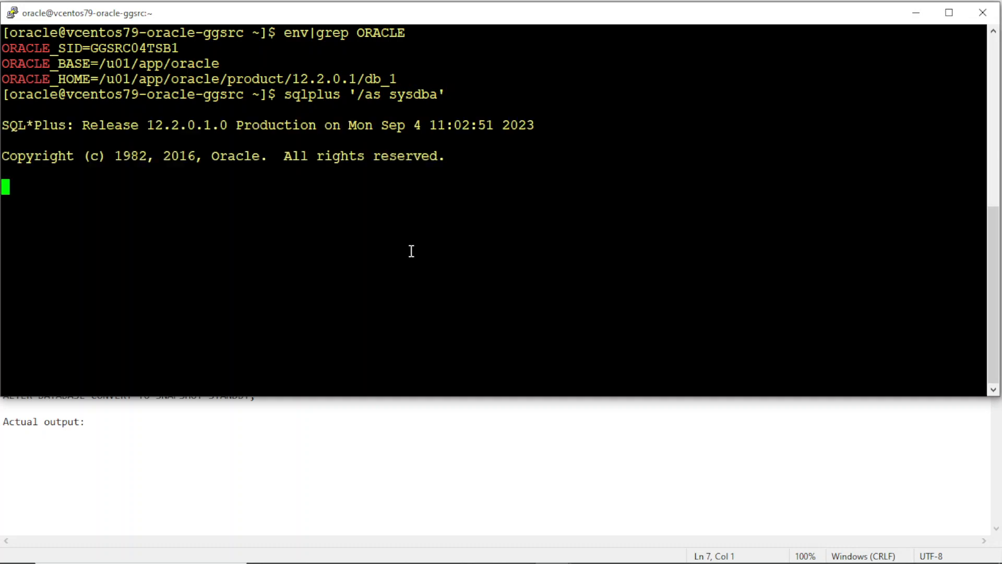
key(alt+tab)
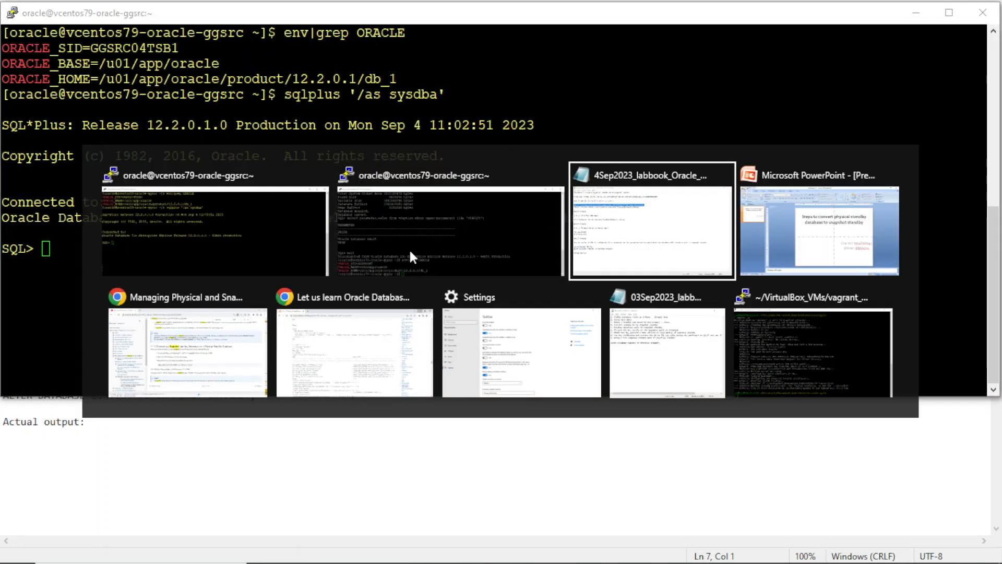
Step: Add 'set lines 300' and 'set pages 3000' above the Step 1 queries and select them together
click(651, 220)
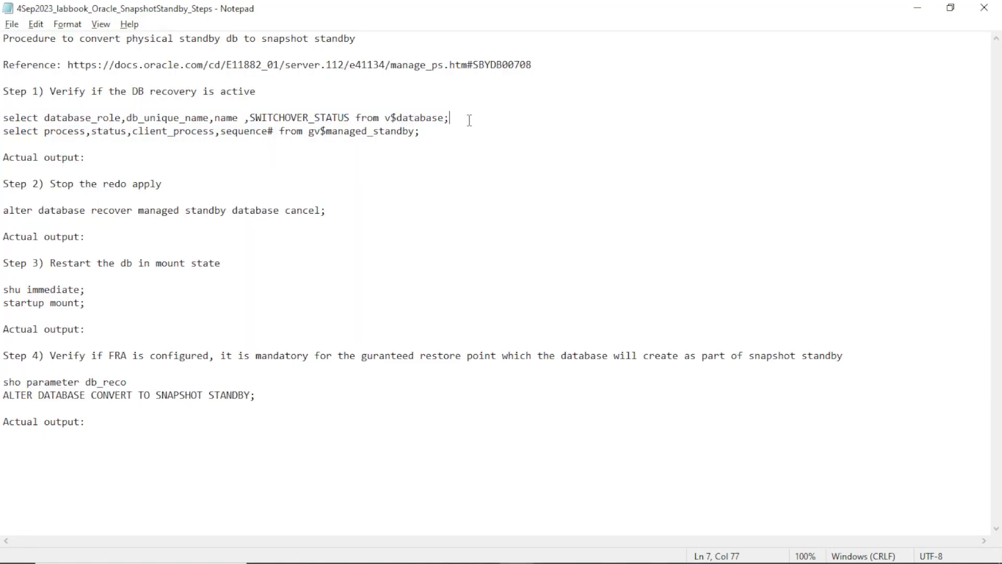
text(set lines)
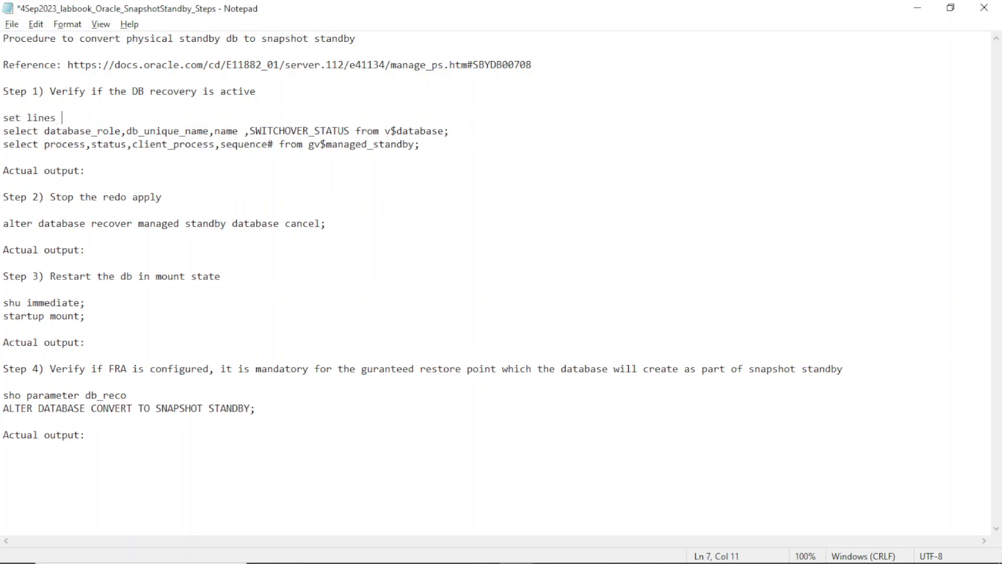
text(300)
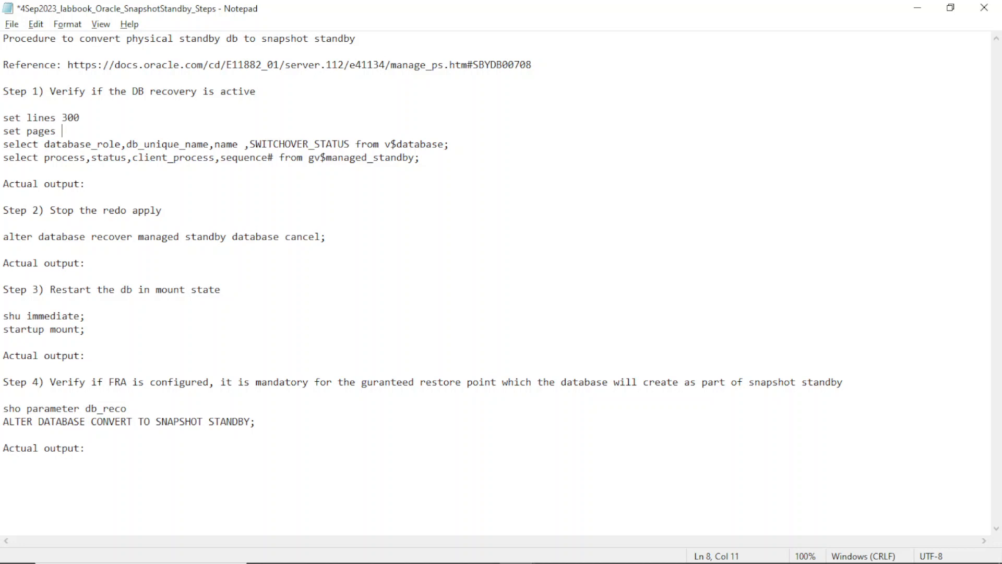
text(3000)
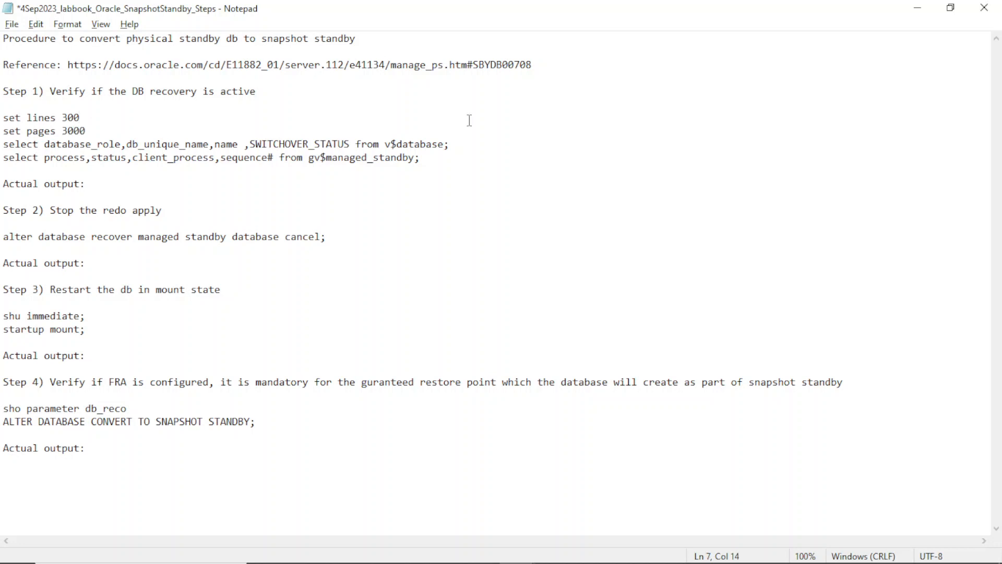
drag(3, 117, 84, 132)
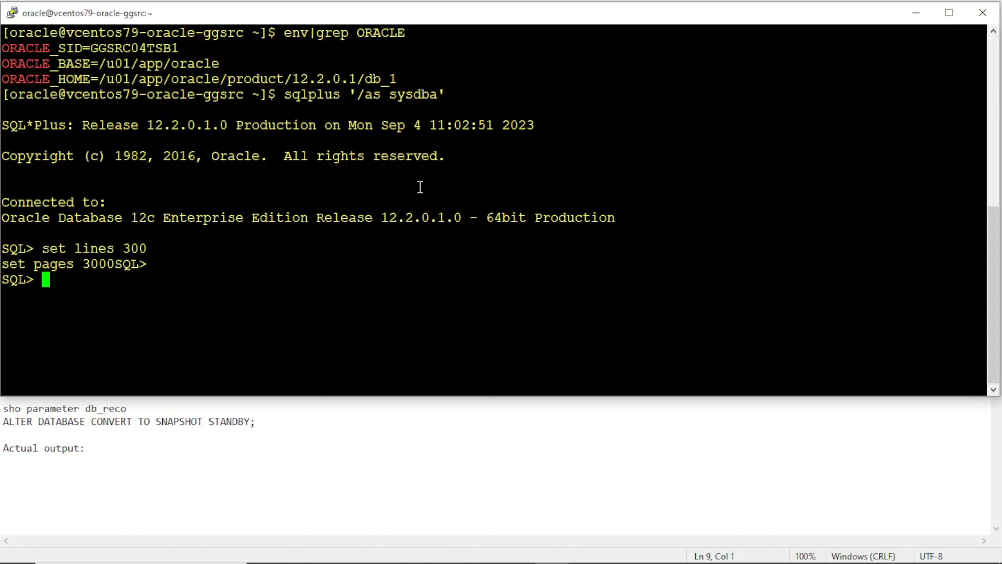
Step: Run the setup commands and role query, then select the gv$managed_standby process query
key(Return)
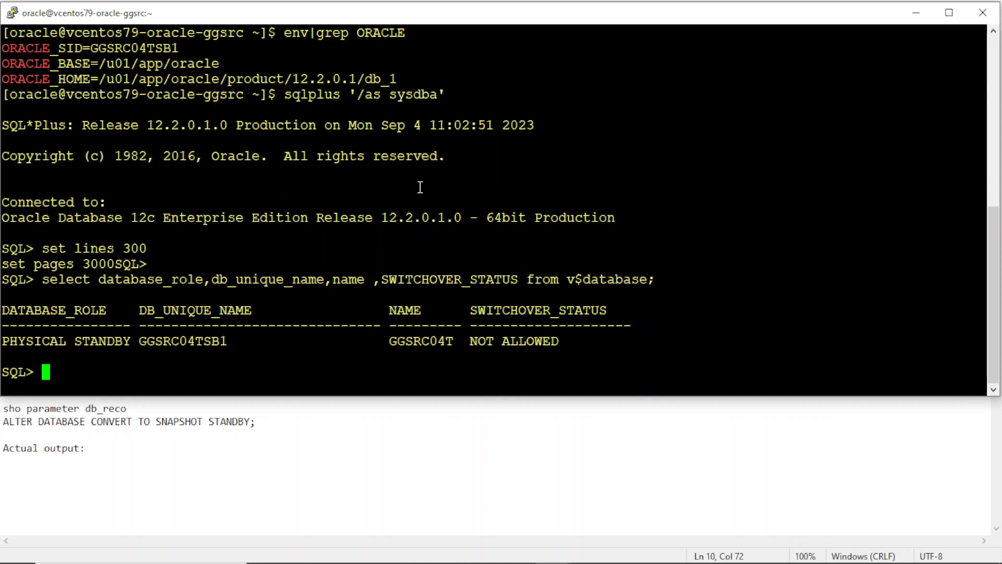
mouse_move(219, 272)
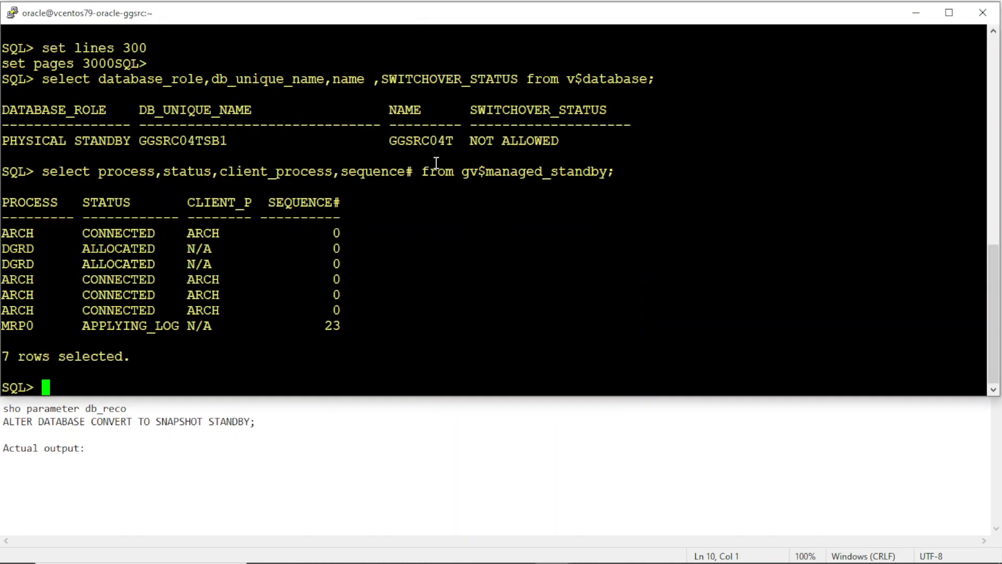
double_click(130, 326)
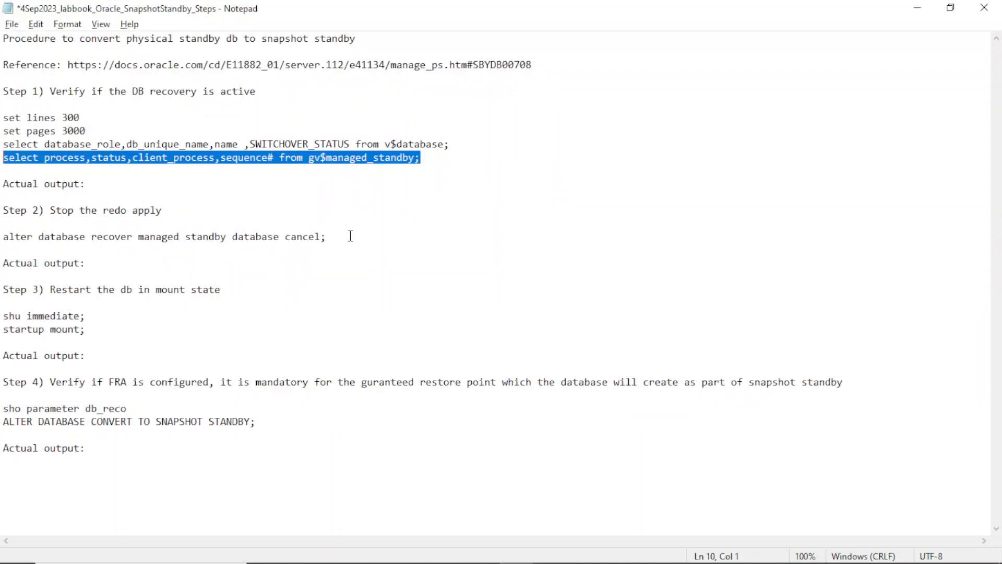
triple_click(163, 236)
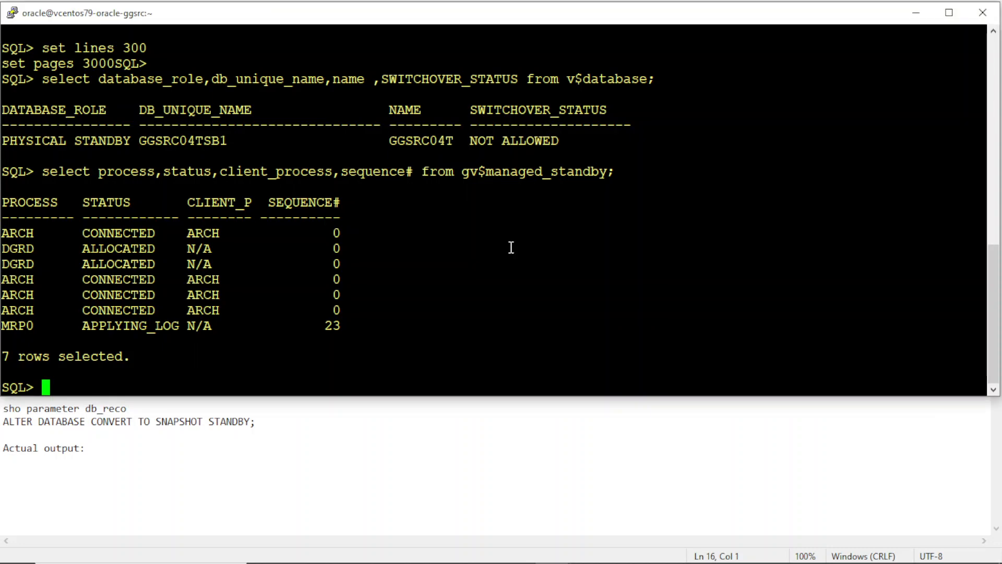
Step: Check open_mode from v$database, then cancel managed standby recovery
text(select open_m)
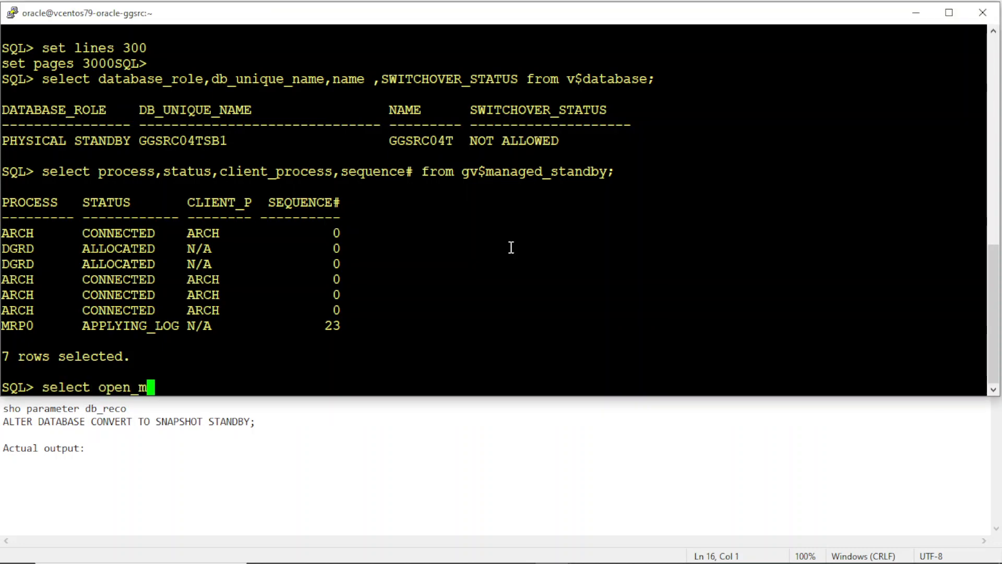
text(ode from v$database;)
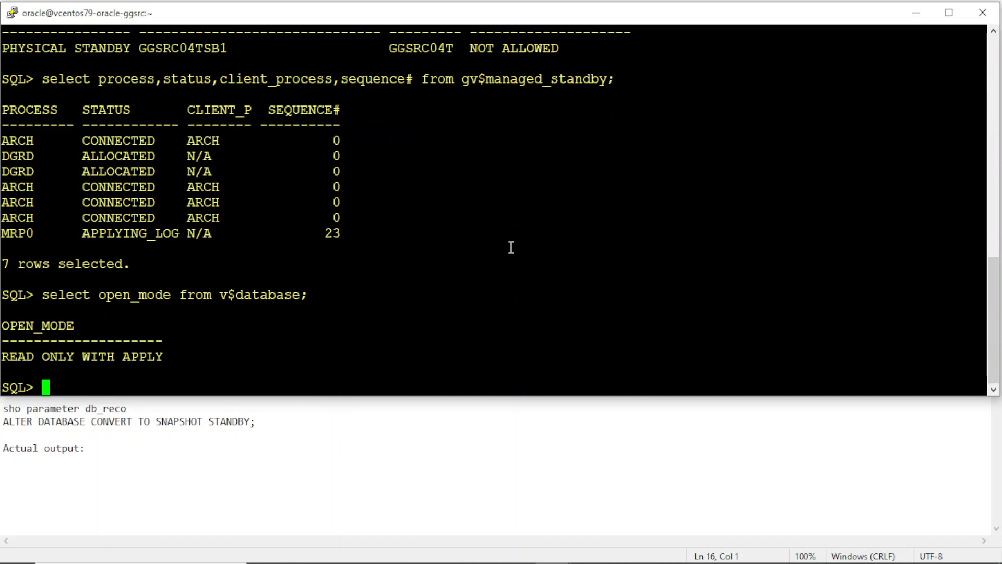
text(alter database recover managed standby database cancel;)
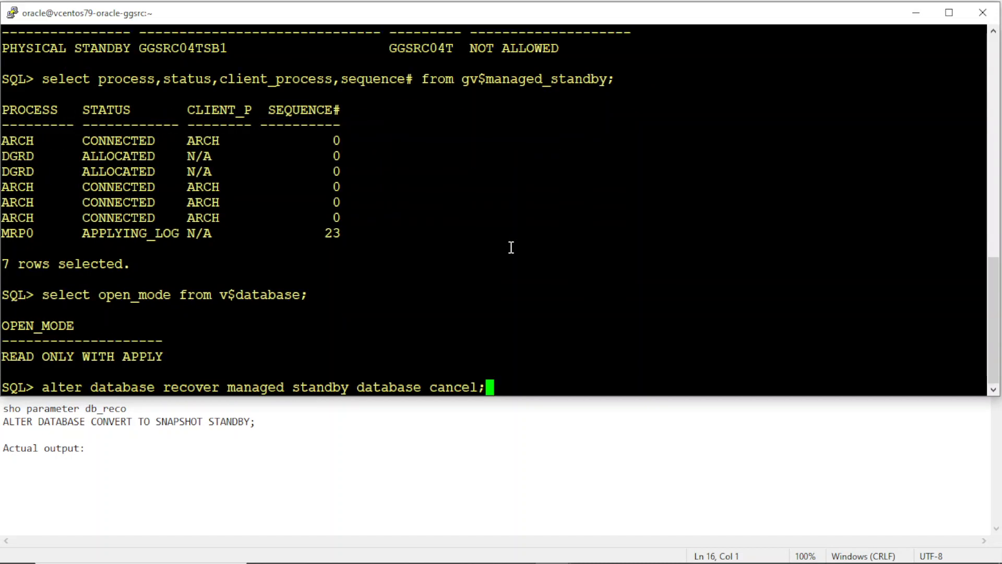
key(Return)
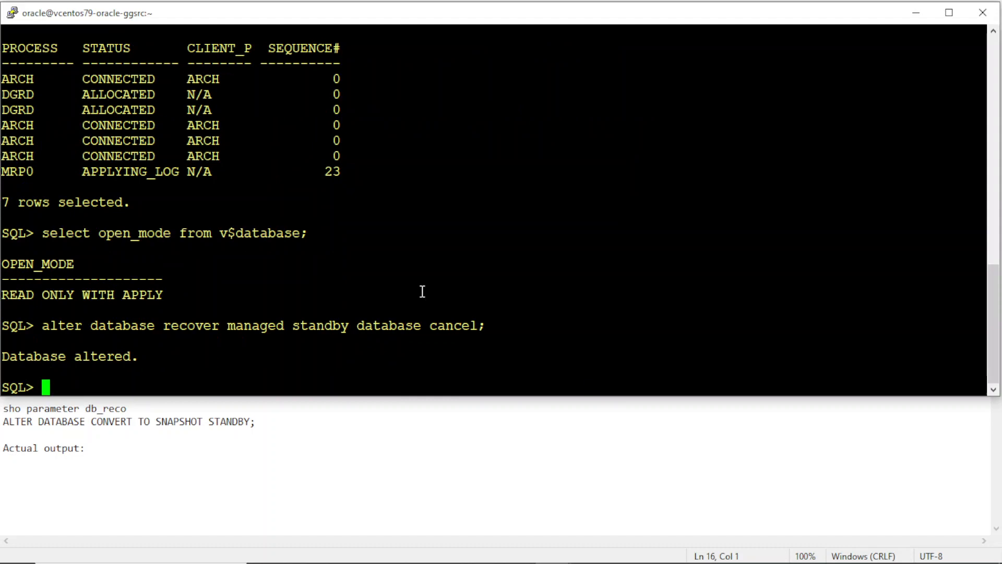
key(Return)
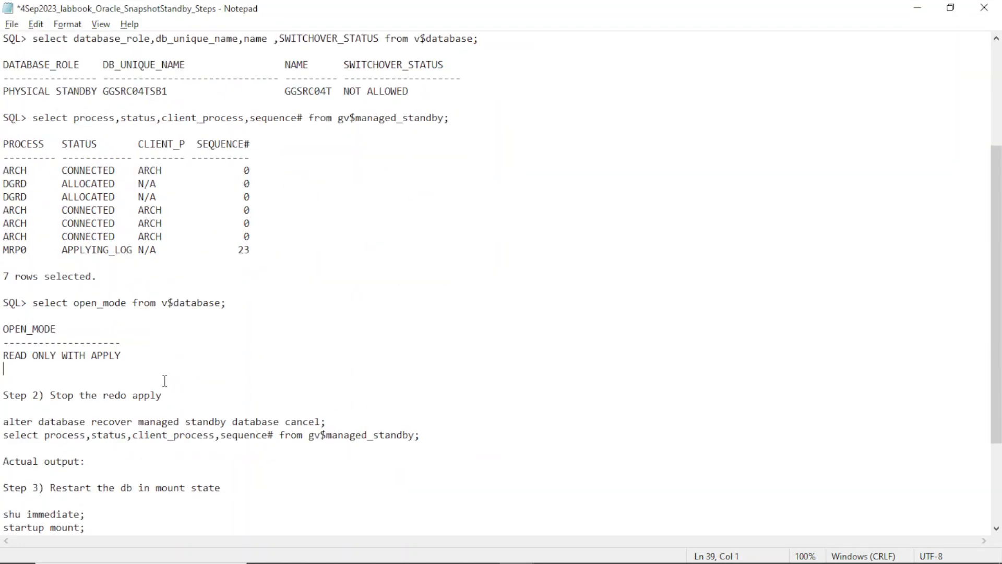
Step: Scroll down the lab notes and select the Step 3 restart commands
scroll(down, 3)
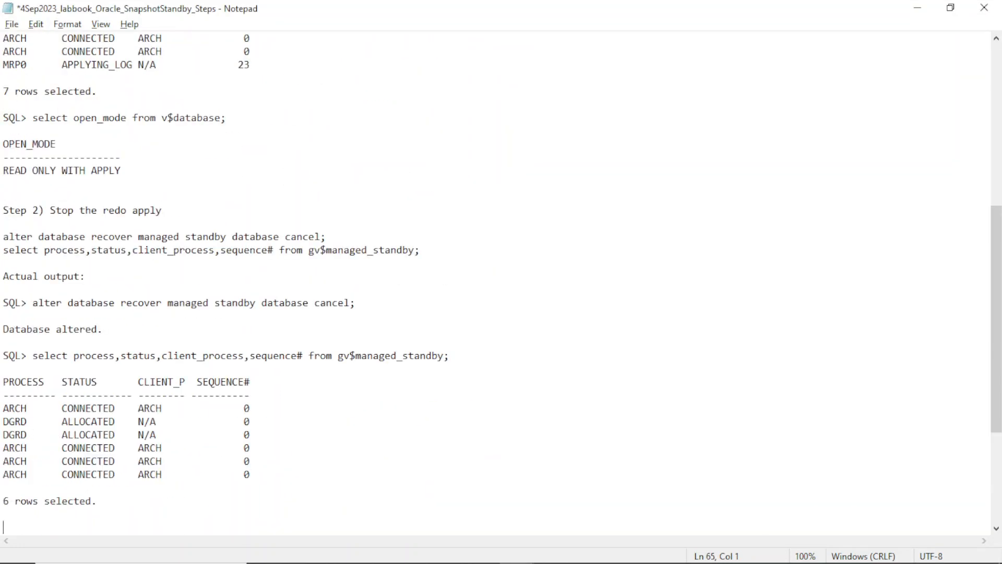
scroll(down, 3)
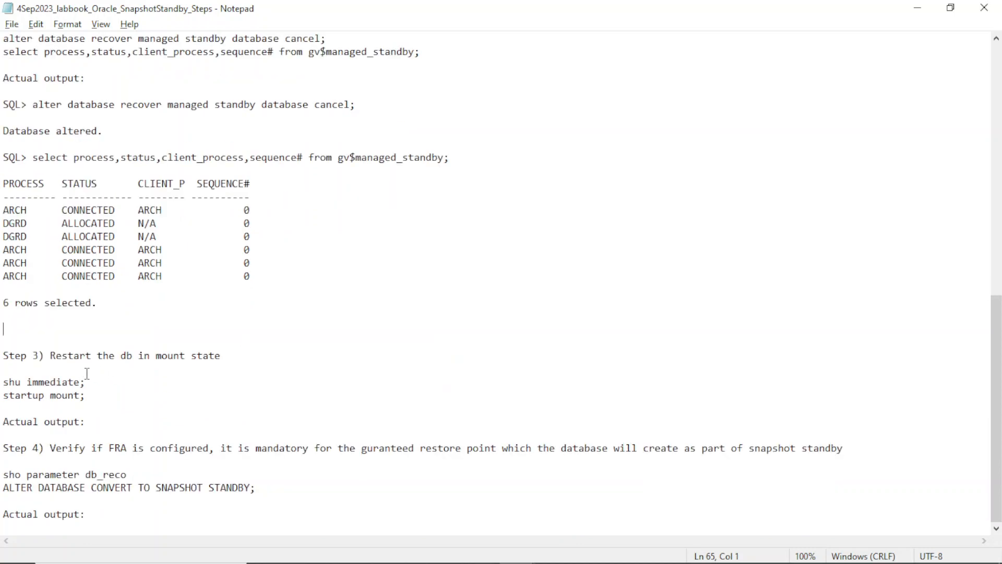
triple_click(44, 382)
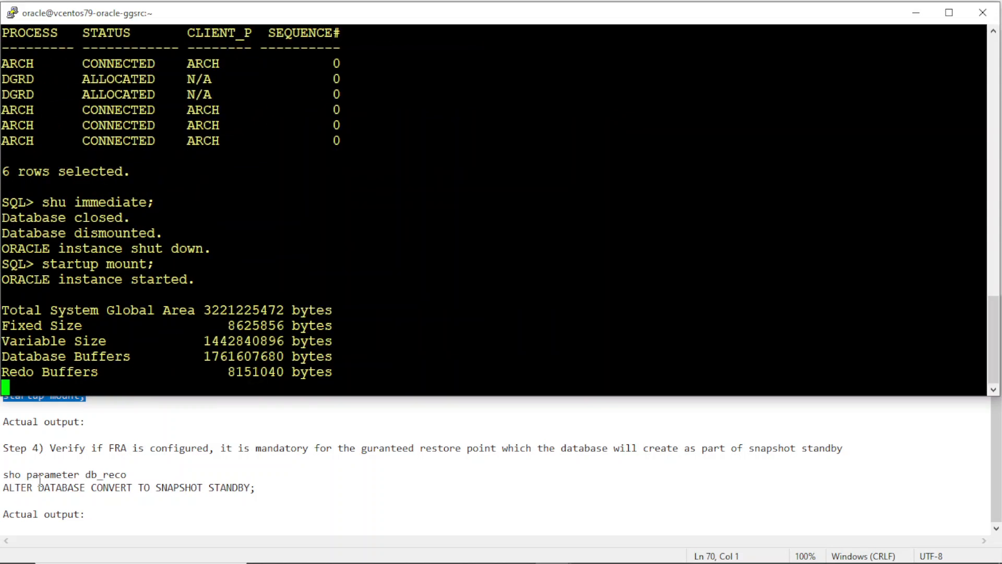
mouse_move(139, 324)
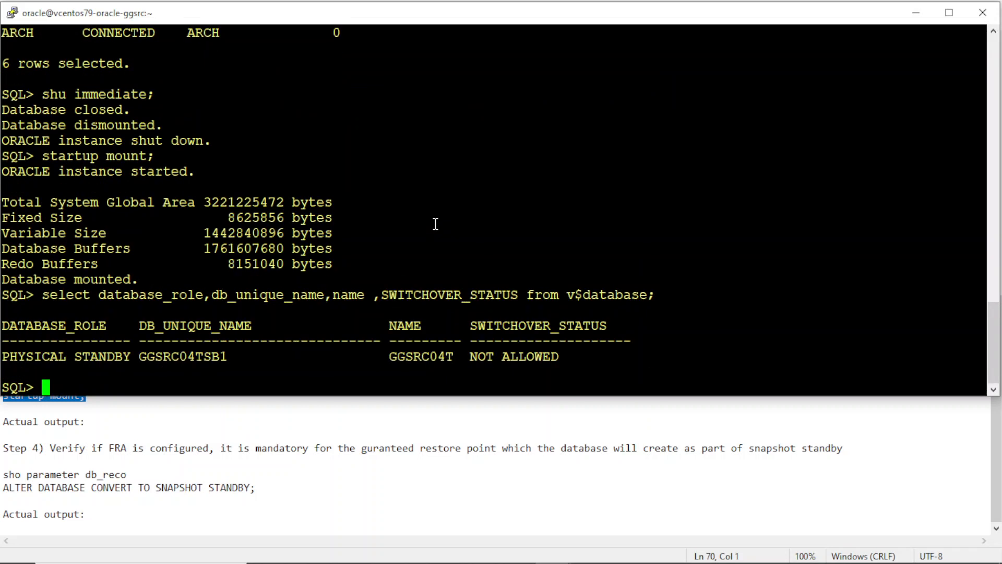
mouse_move(295, 238)
text(select process,status,client_process,sequence# from gv$managed_standby;)
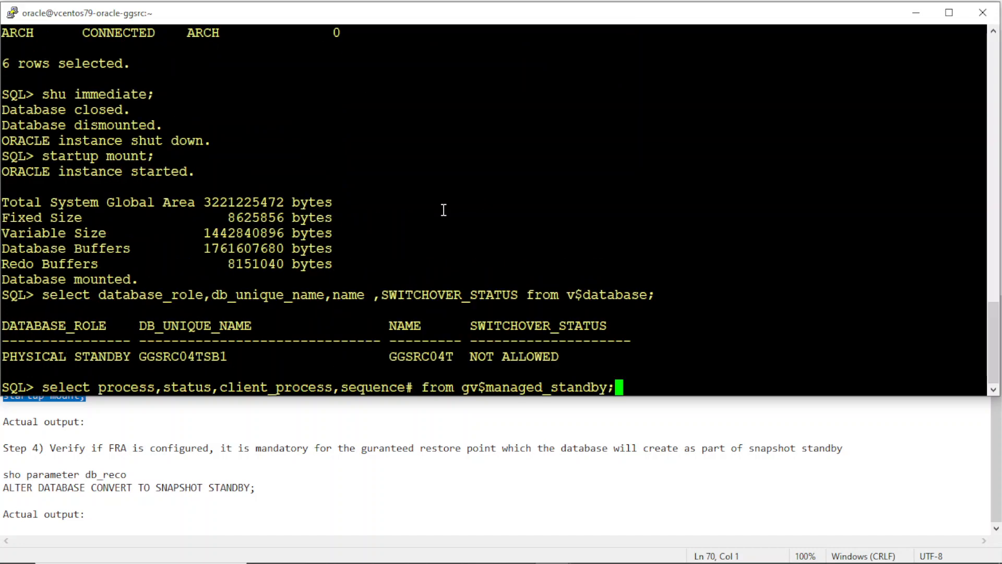
Step: Rerun the gv$managed_standby query on the mounted standby
key(Return)
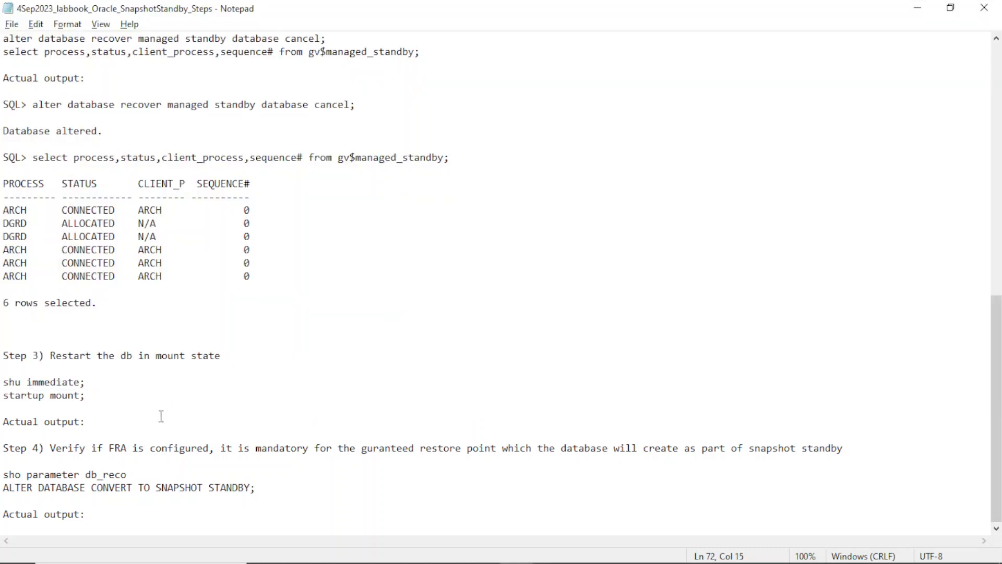
Step: Raise db_recovery_file_dest_size to 2G and recheck with 'sho parameter db_reco'
scroll(down, 3)
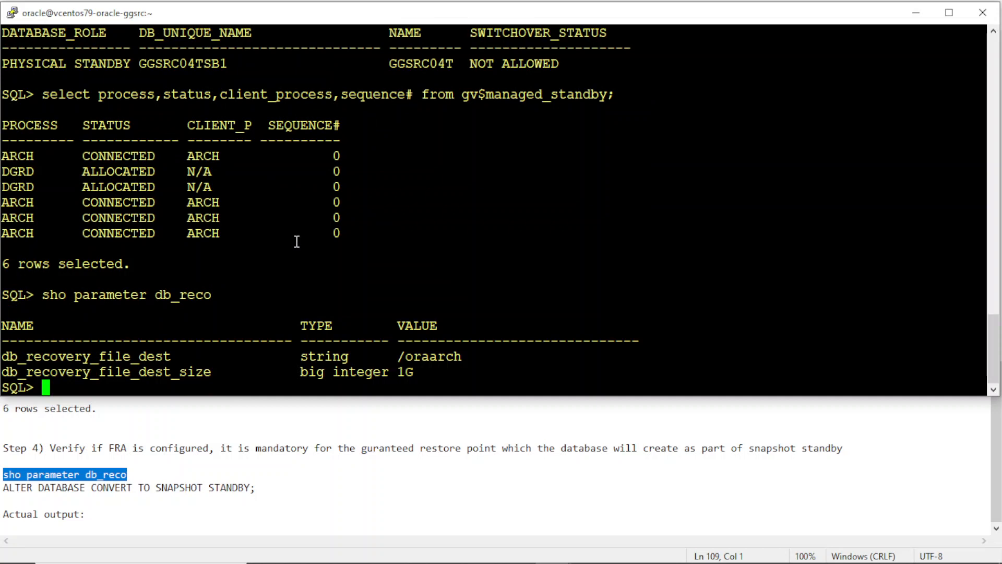
mouse_move(138, 371)
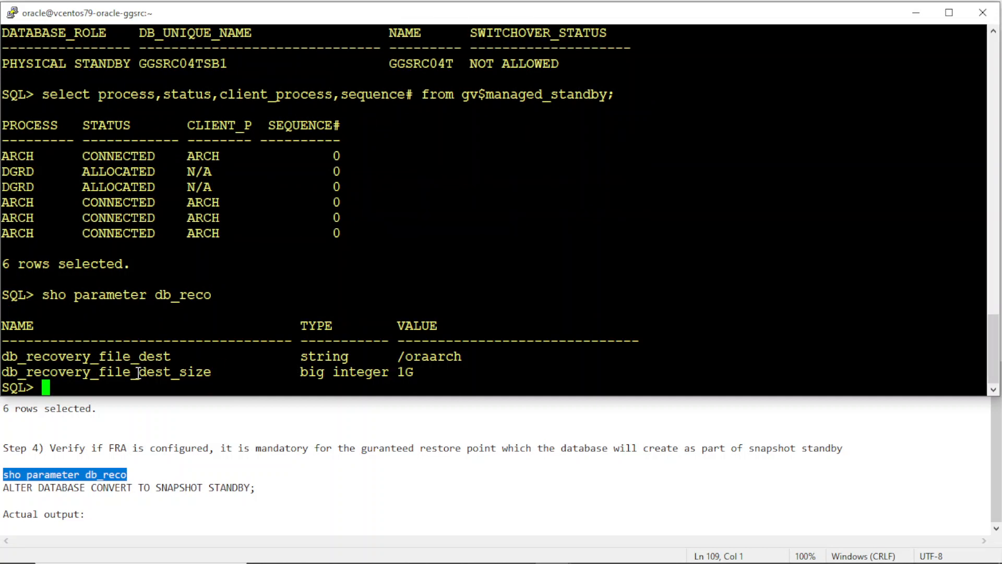
text(alter)
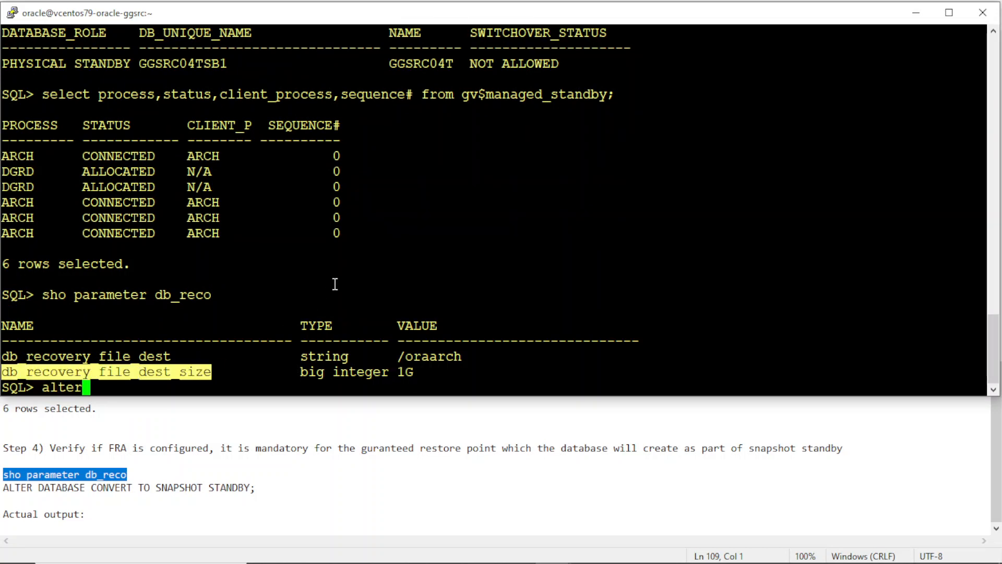
text(system set)
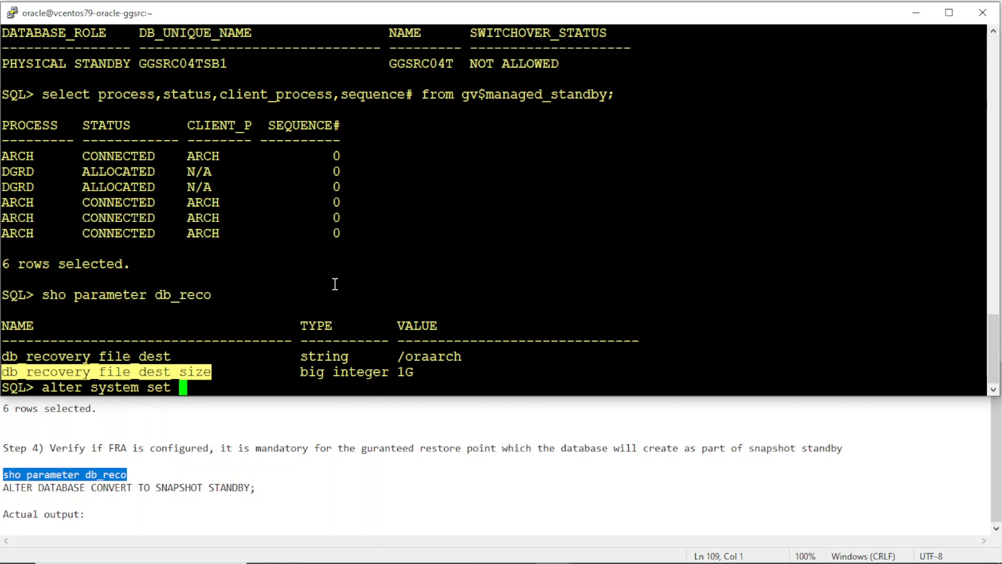
text(db_recovery_file_dest_size=2G;)
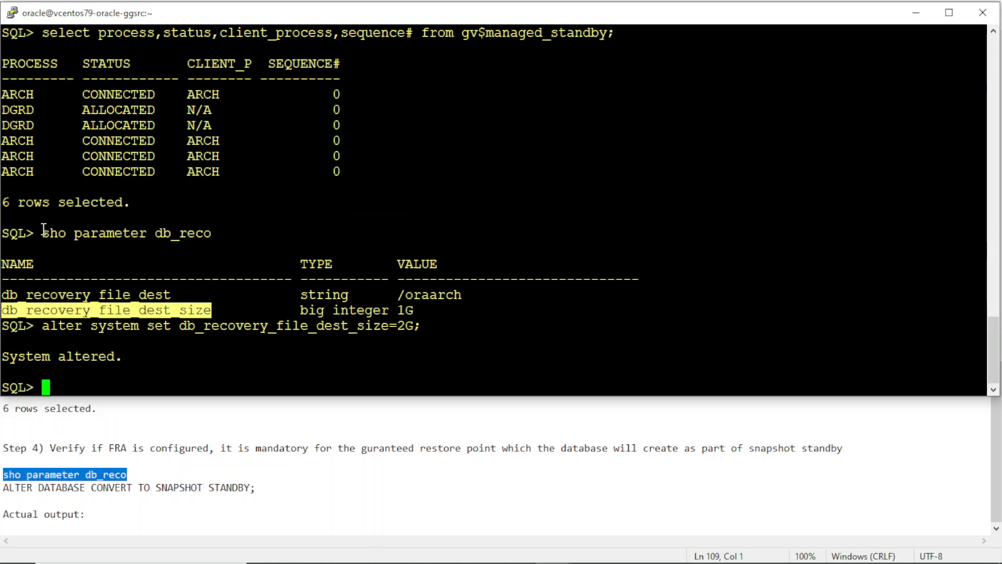
text(sho parameter db_reco)
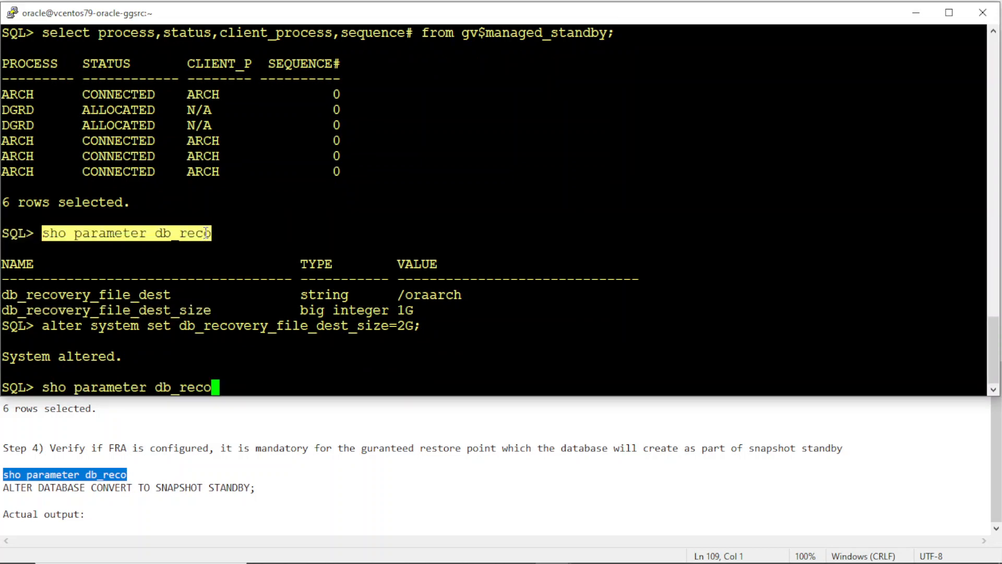
key(Return)
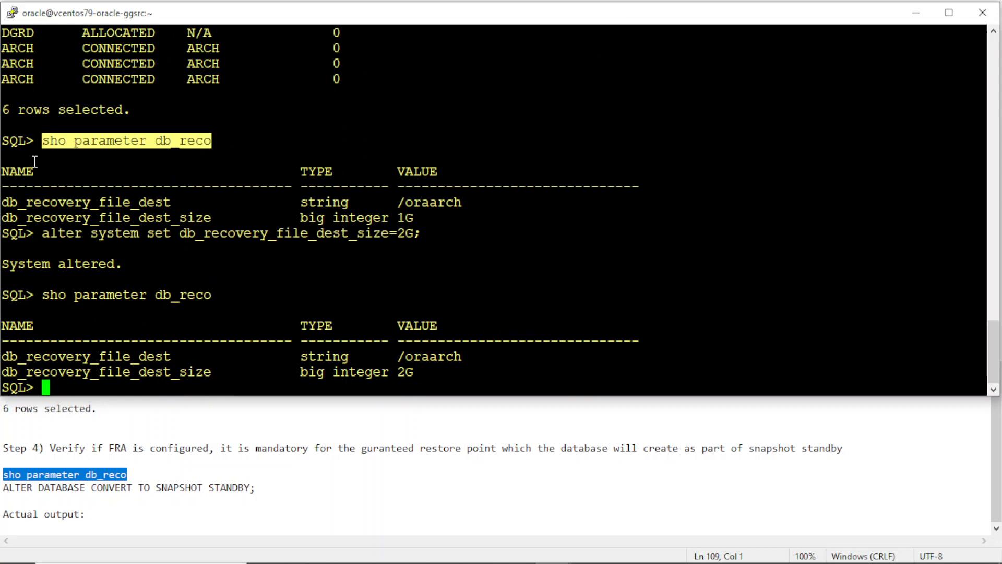
mouse_move(299, 491)
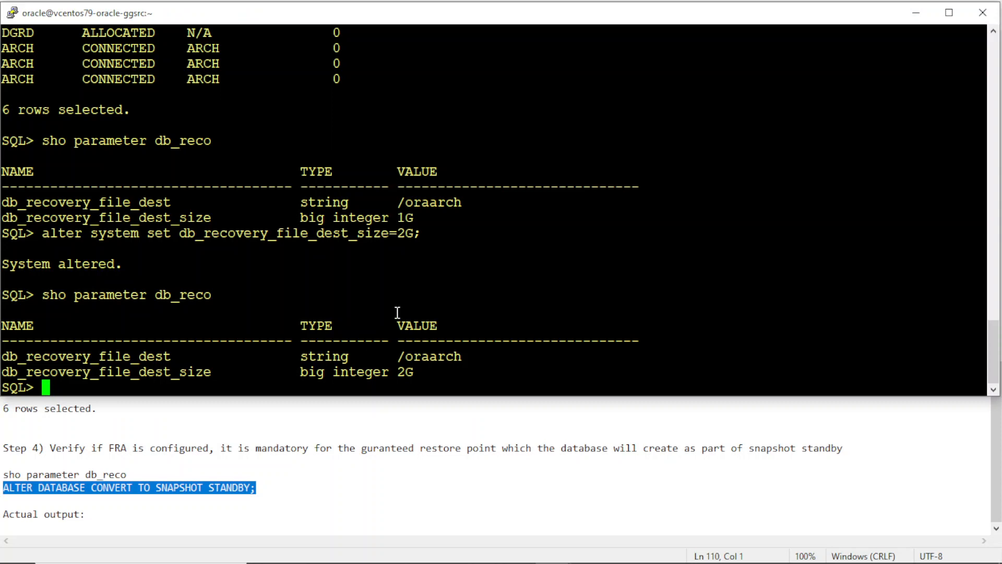
Step: Convert the mounted standby with ALTER DATABASE CONVERT TO SNAPSHOT STANDBY
text(ALTER DATABASE CONVERT TO SNAPSHOT STANDBY;)
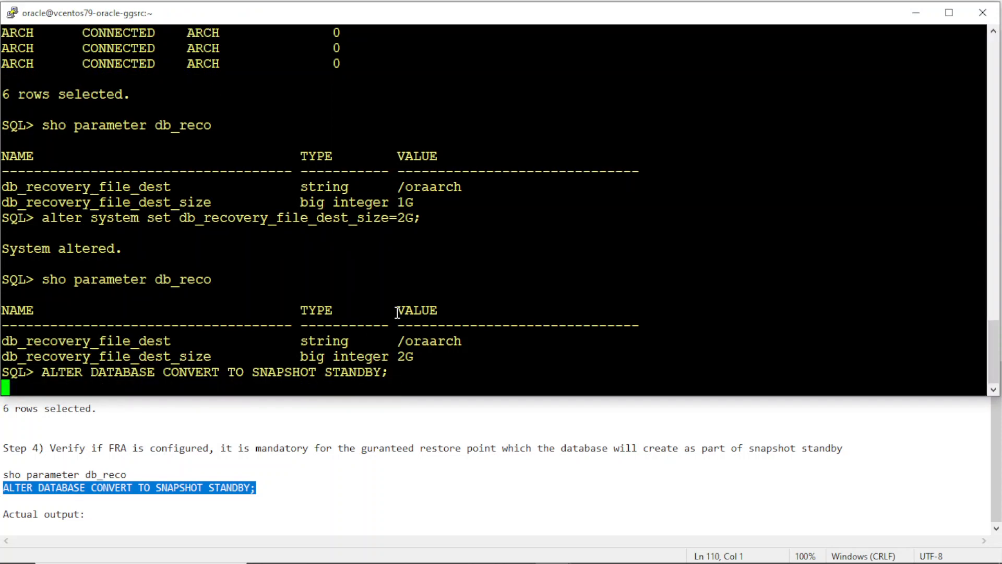
key(Return)
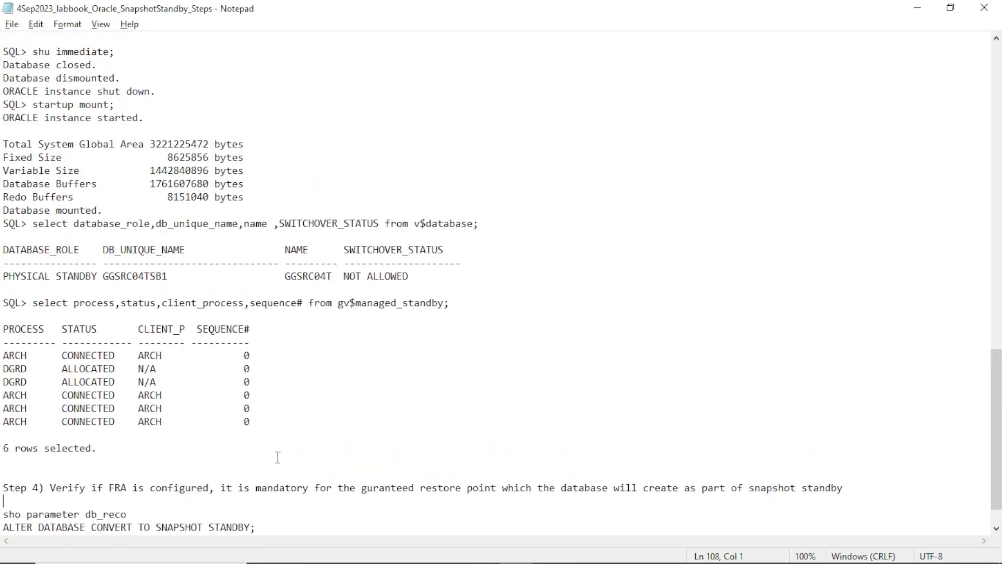
scroll(up, 3)
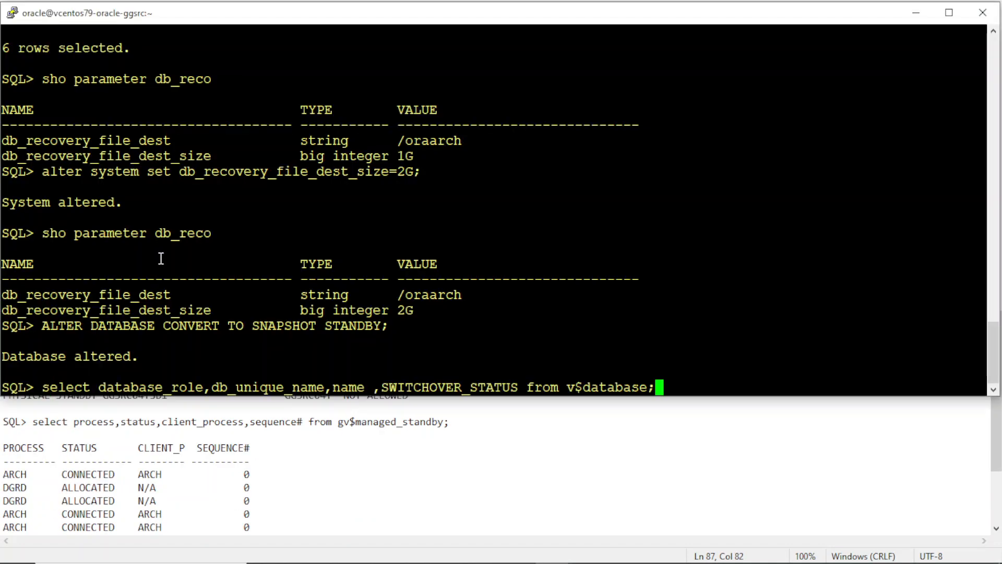
Step: Query v$database to confirm role SNAPSHOT STANDBY with open_mode MOUNTED
key(Return)
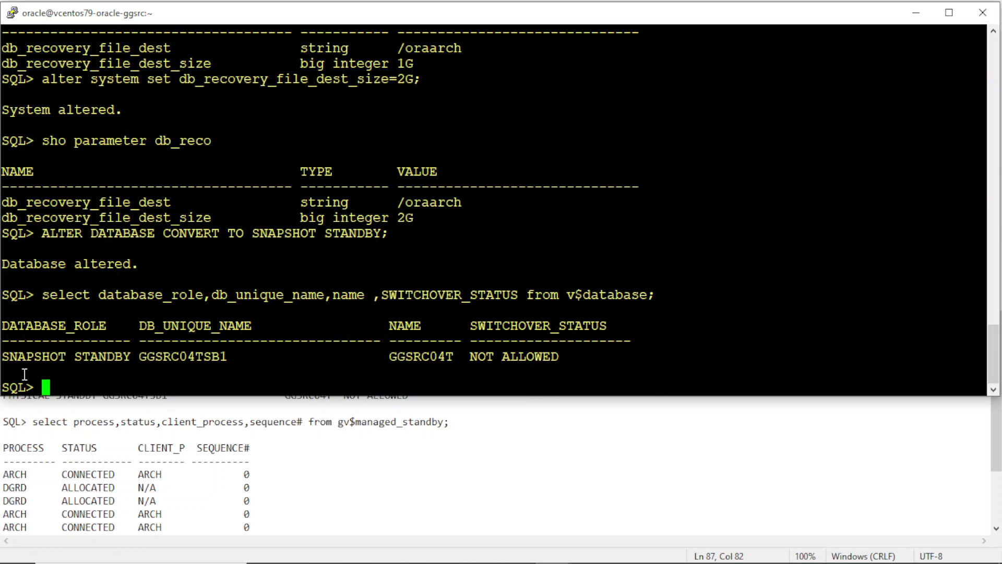
text(select)
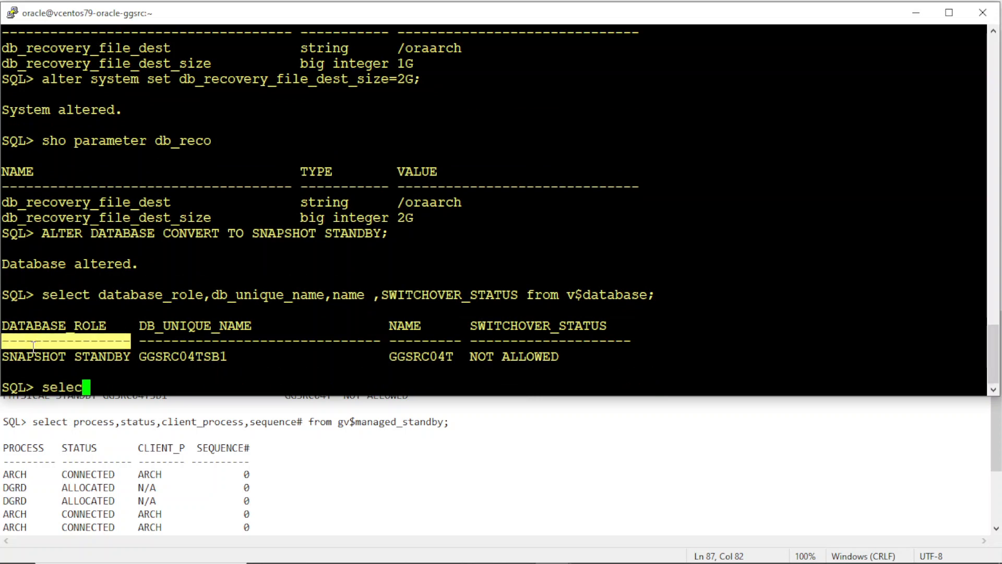
text(name,open)
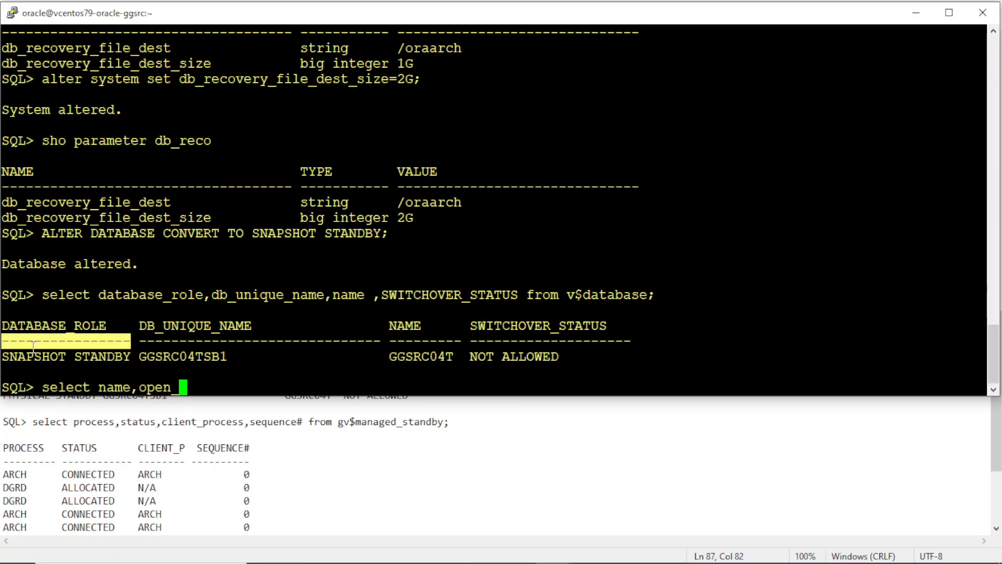
text(_mode from v$database;)
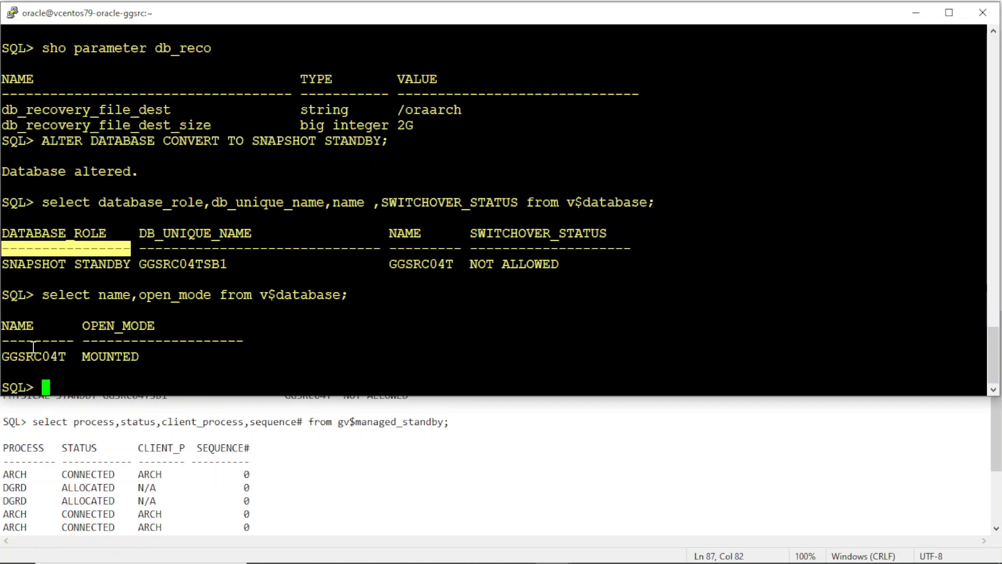
double_click(103, 264)
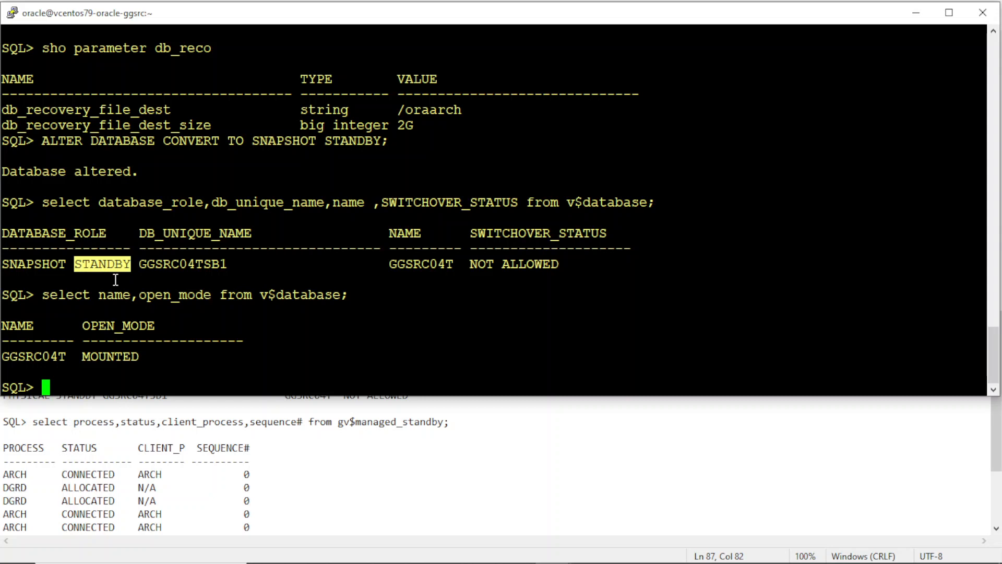
Step: Open the snapshot standby READ WRITE and list its eight gv$managed_standby processes
text(alter databas)
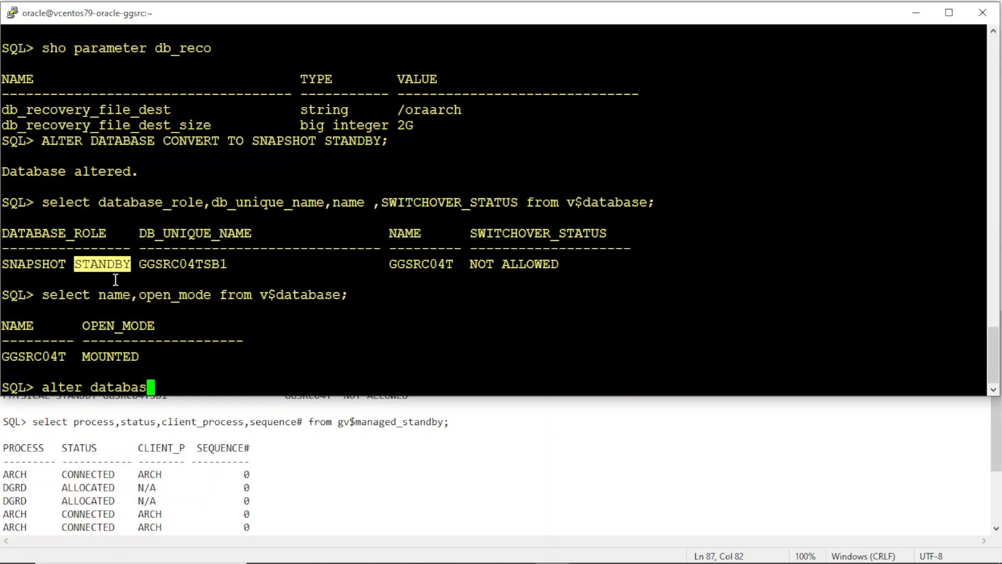
text(open;)
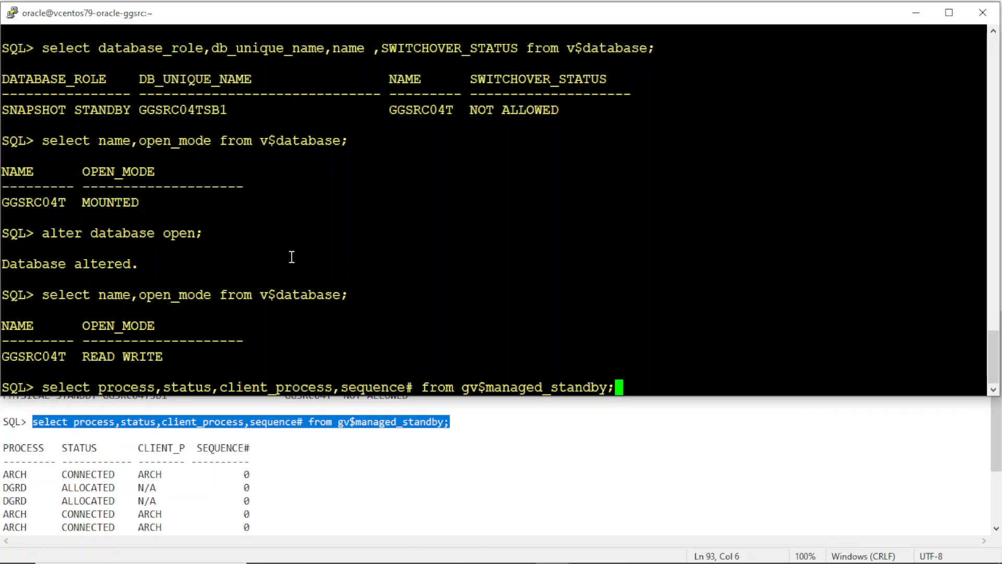
key(Return)
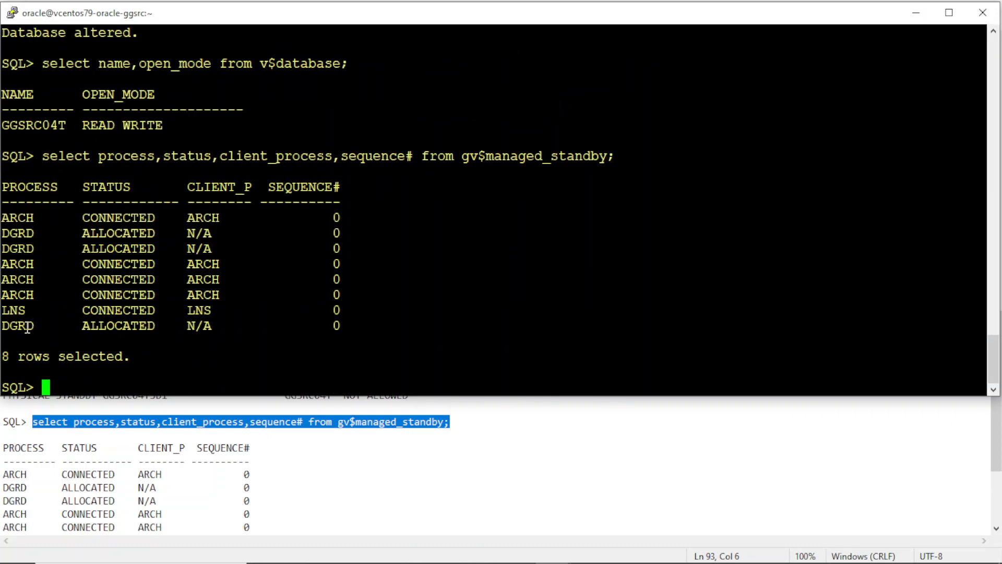
double_click(118, 326)
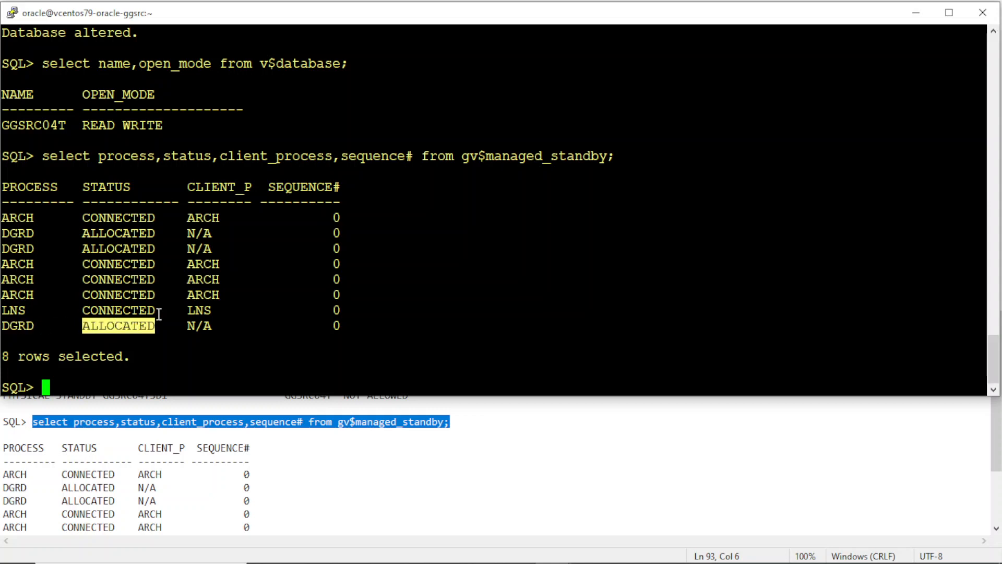
Step: Query v$restore_point to show the guaranteed SNAPSHOT_STANDBY_REQUIRED restore point at SCN 600556
text(select)
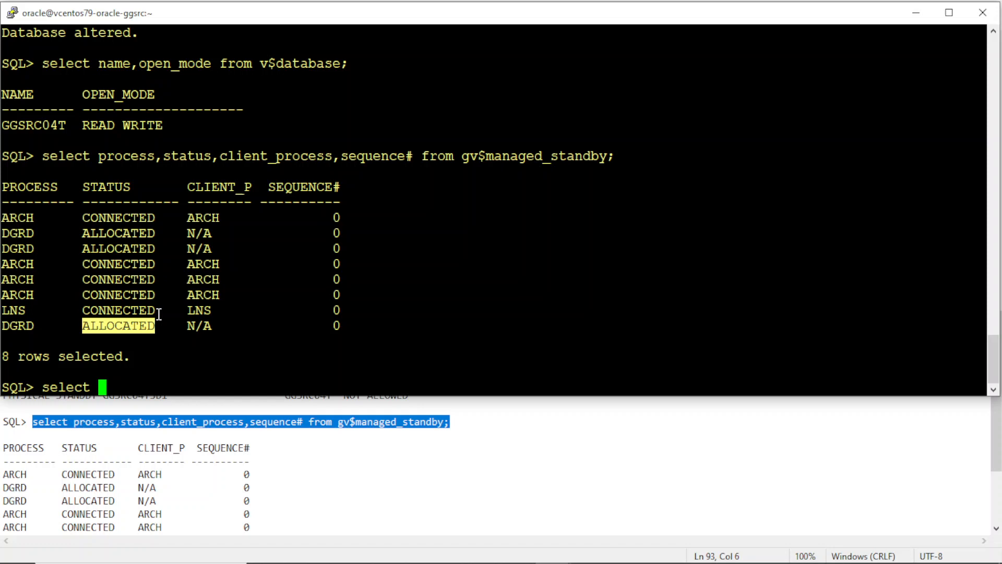
text(* from)
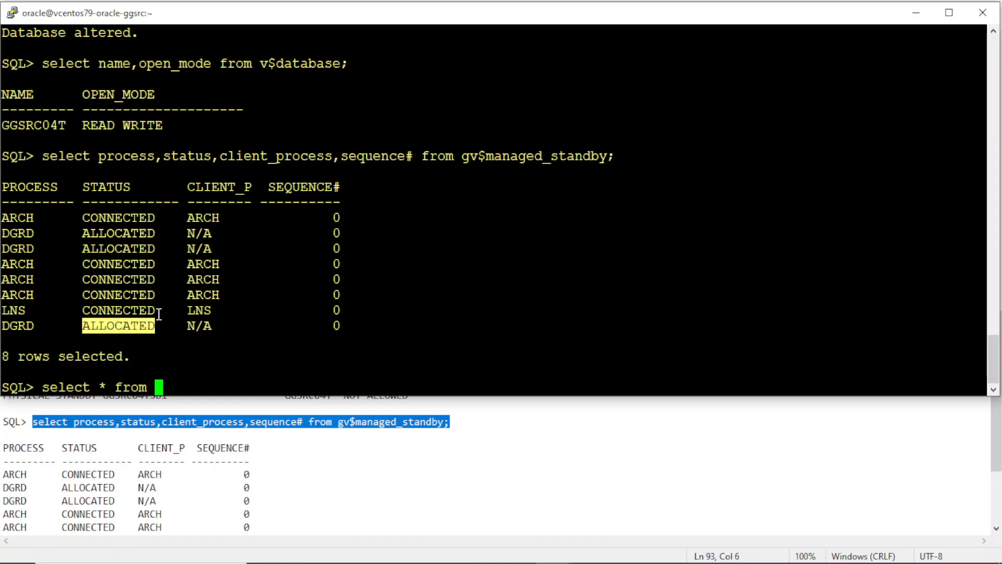
text(v)
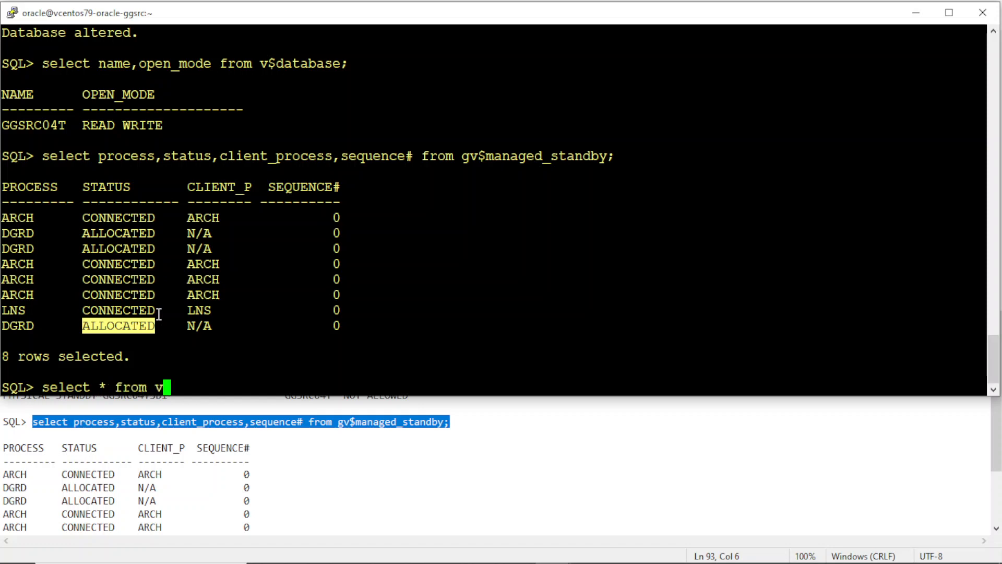
text($resto)
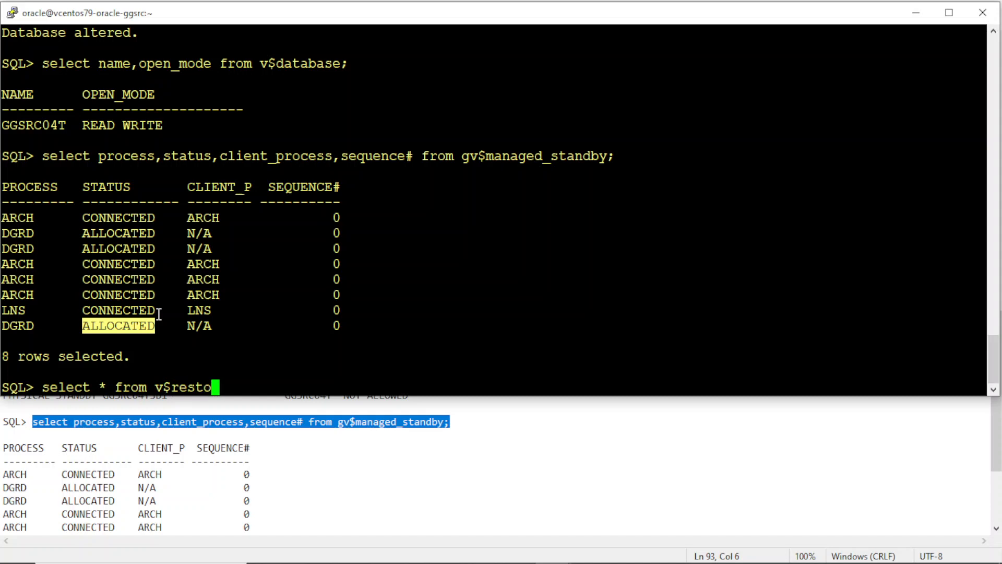
text(re_p)
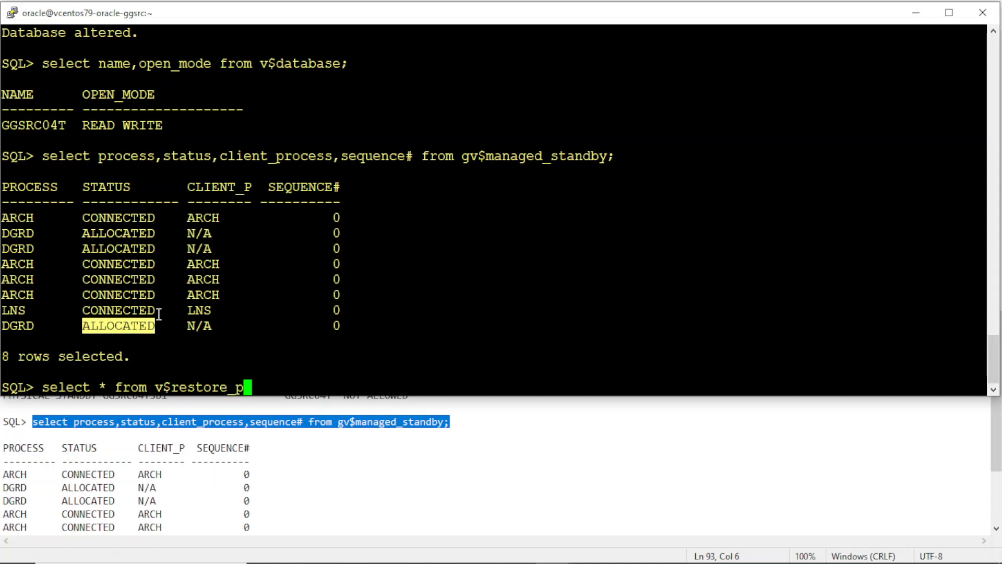
key(Return)
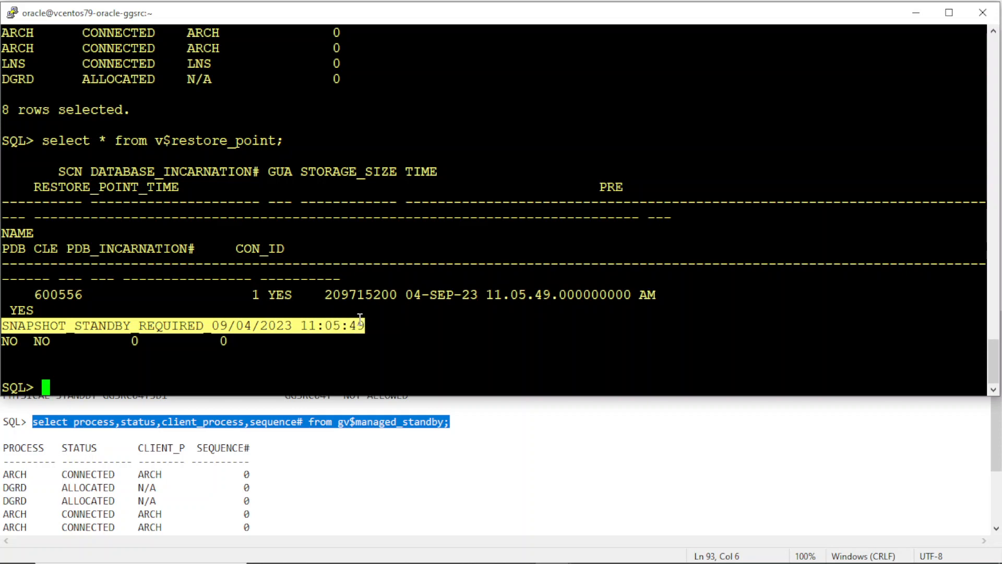
Step: List the 25 dictionary views whose table_name is like '%FLASH%'
text(select)
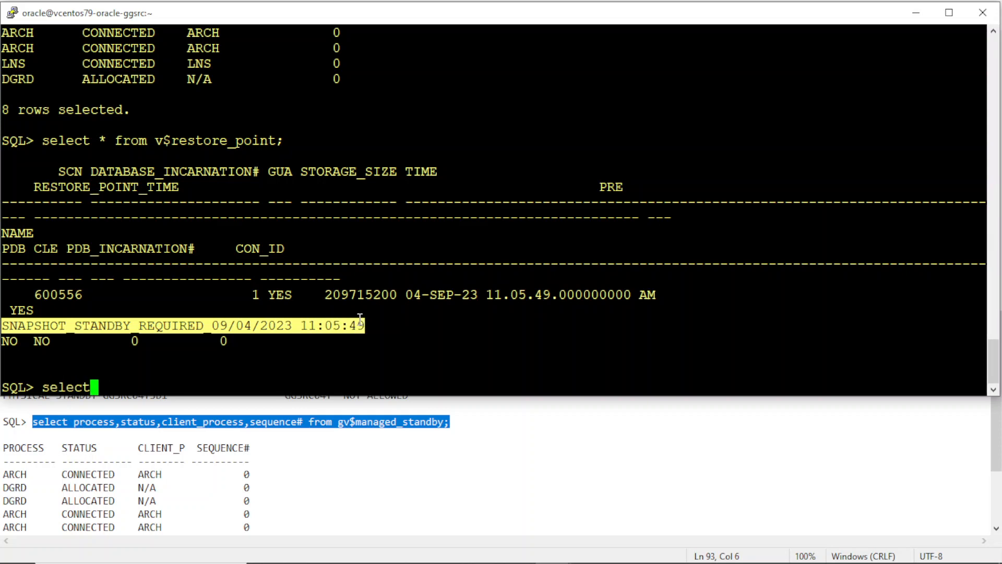
text(table)
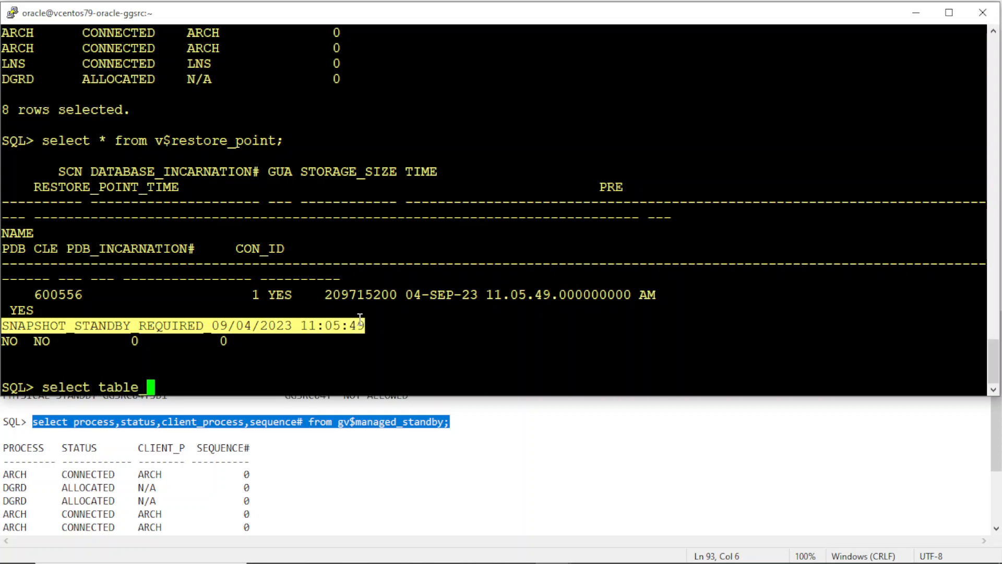
text(_name from dict where tab)
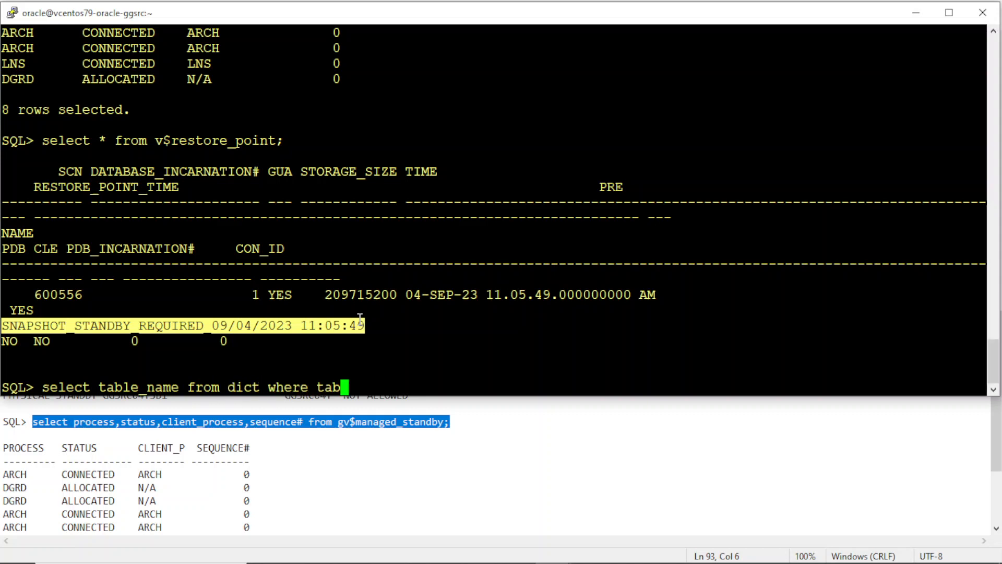
text(le_name like)
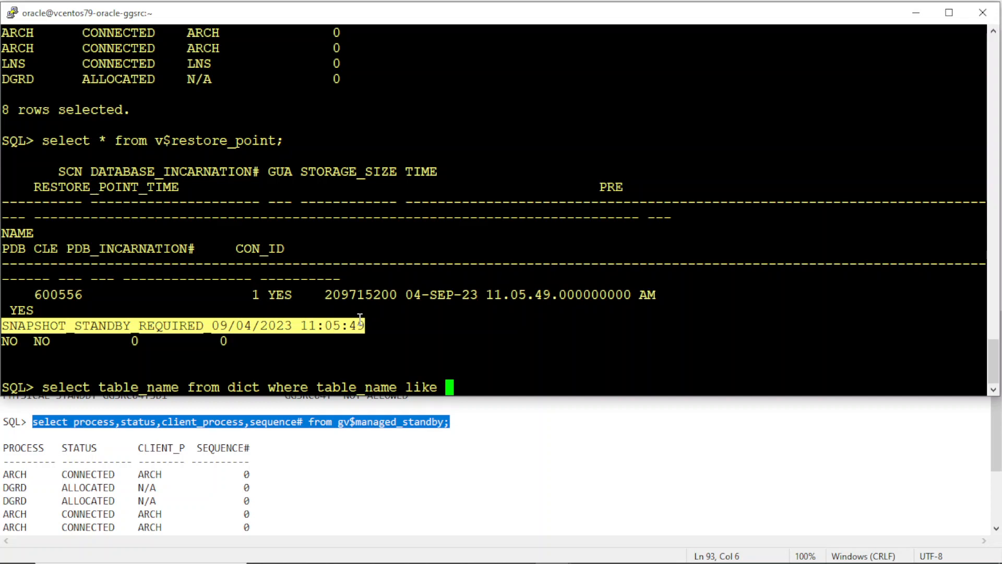
text('%F)
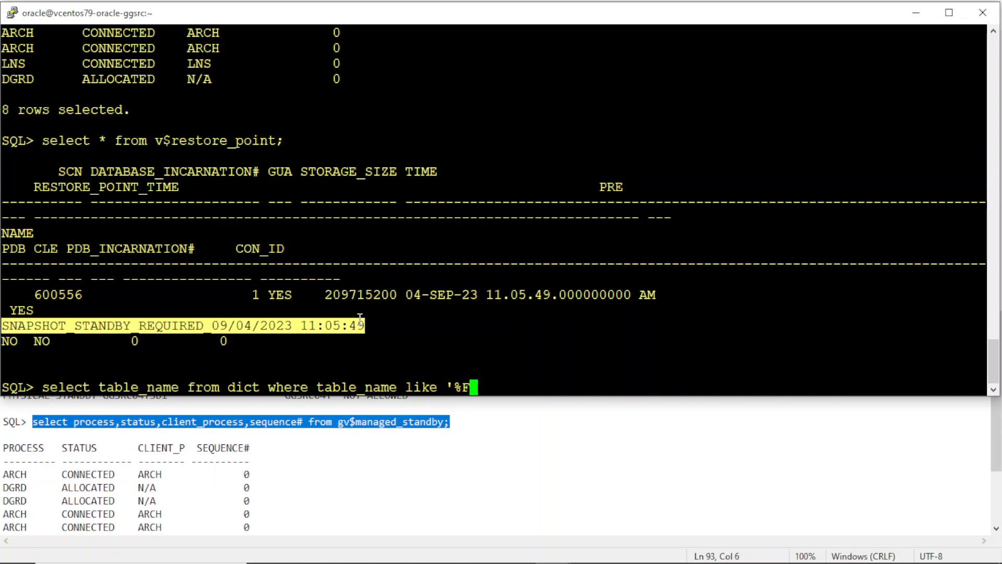
text(LASH%';)
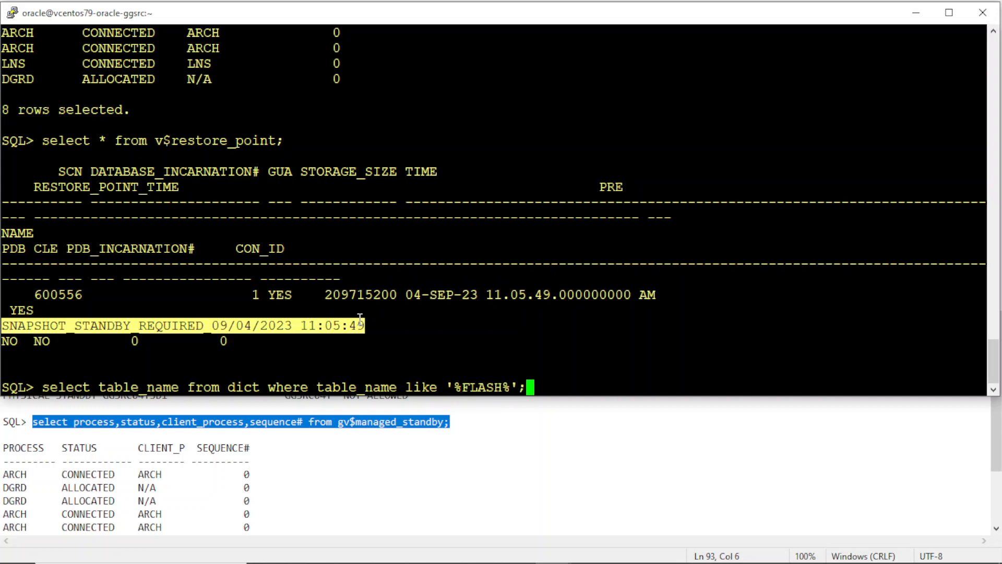
key(Return)
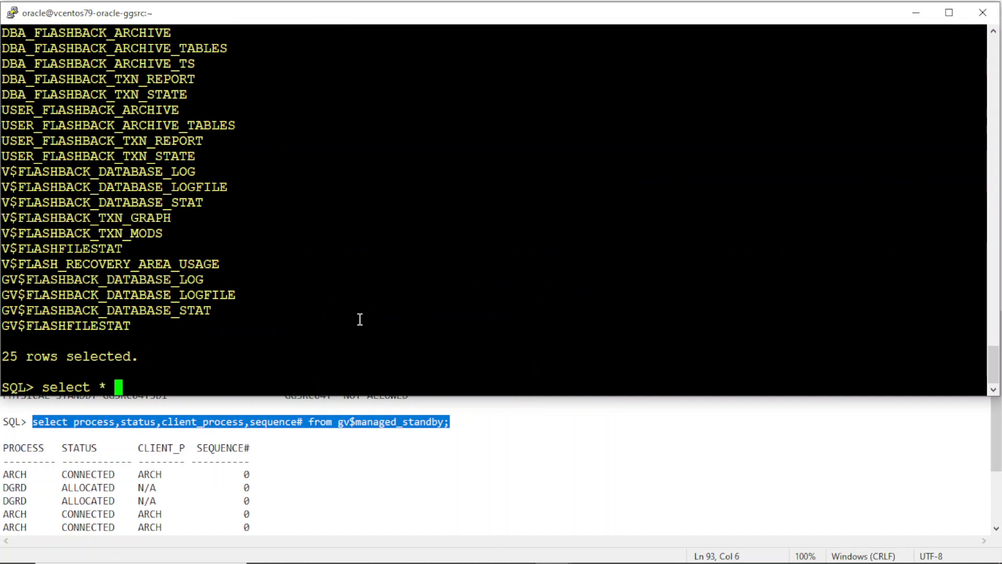
Step: Query V$FLASHFILESTAT, which returns no rows, and start the next select
key(BackSpace)
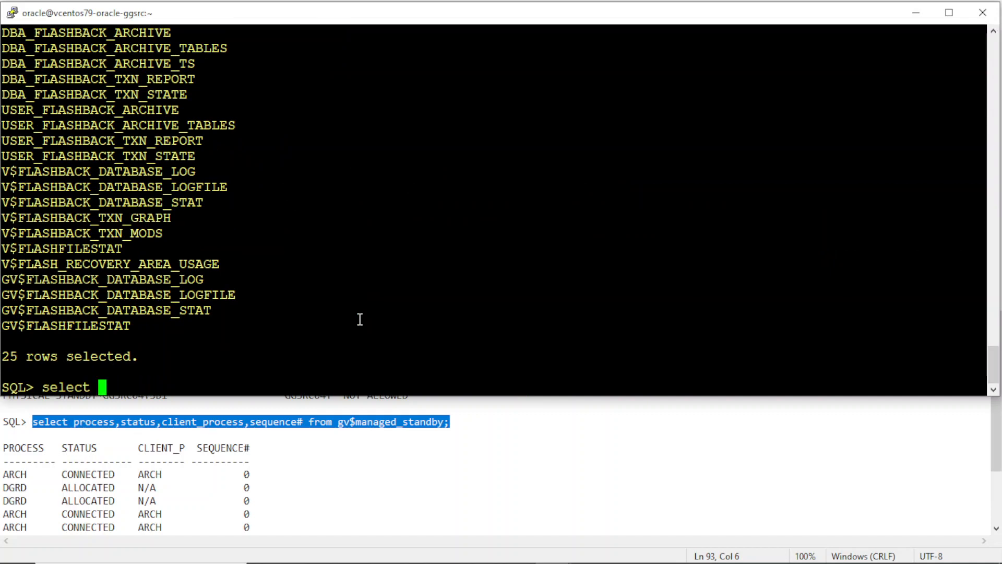
mouse_move(56, 262)
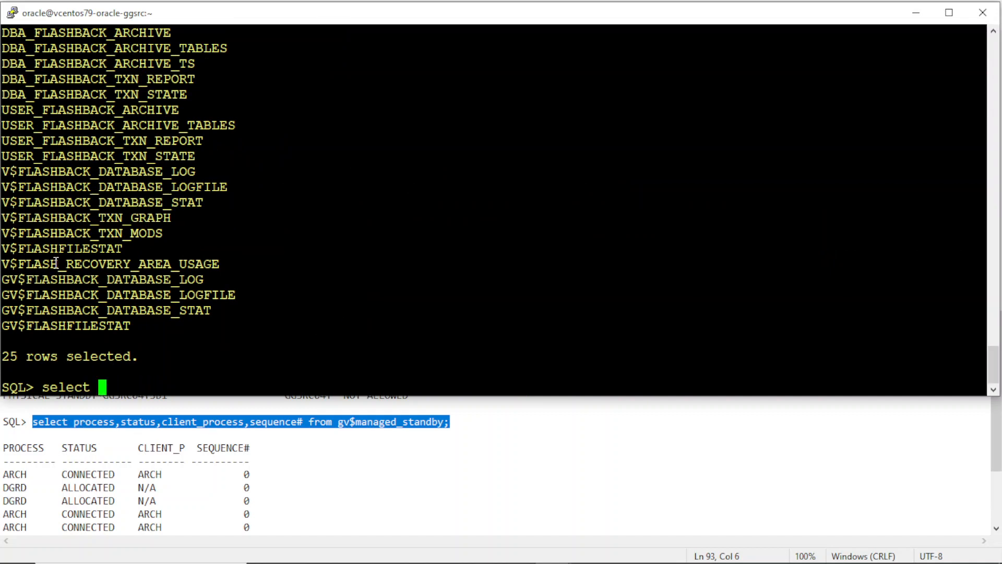
double_click(60, 248)
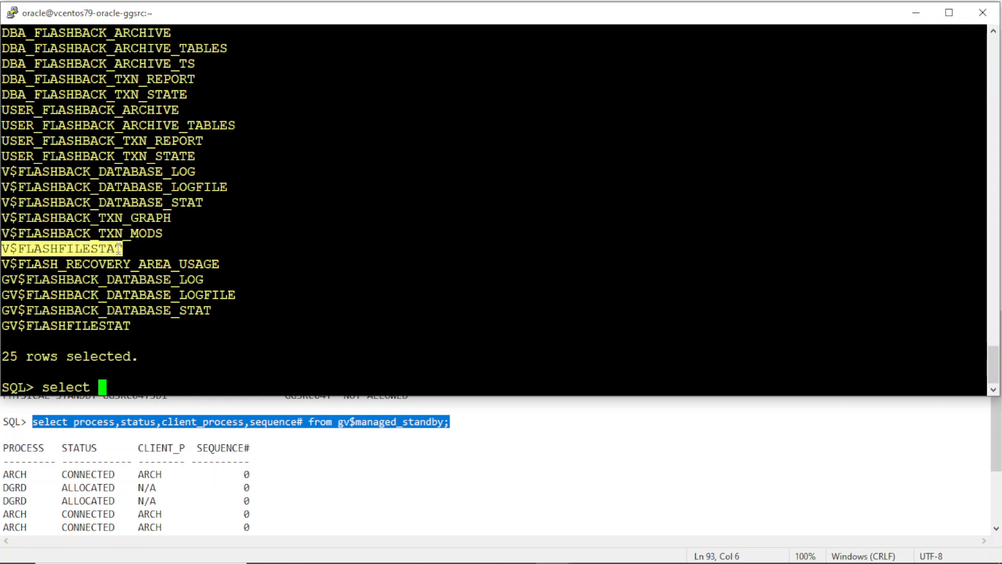
text(* from)
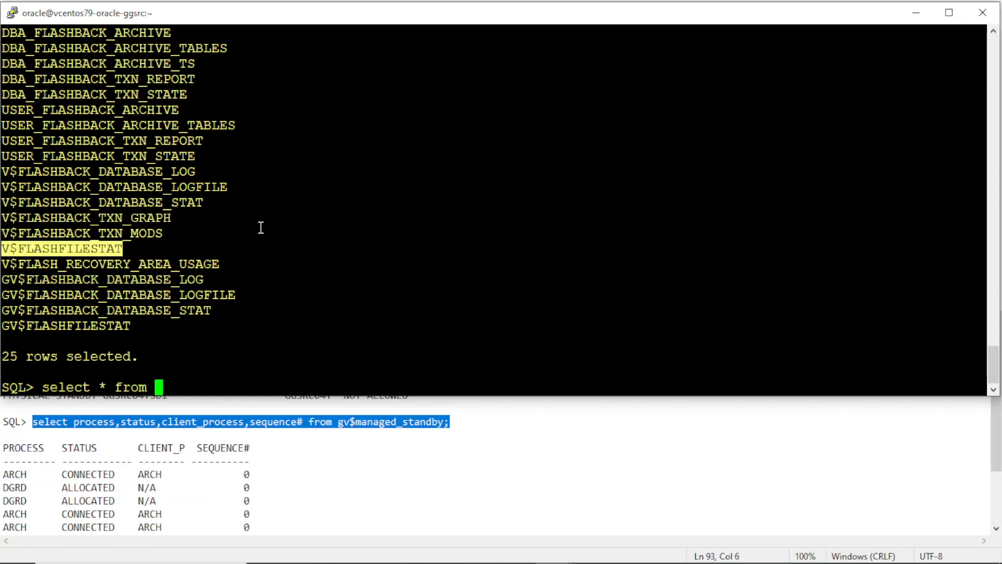
key(Return)
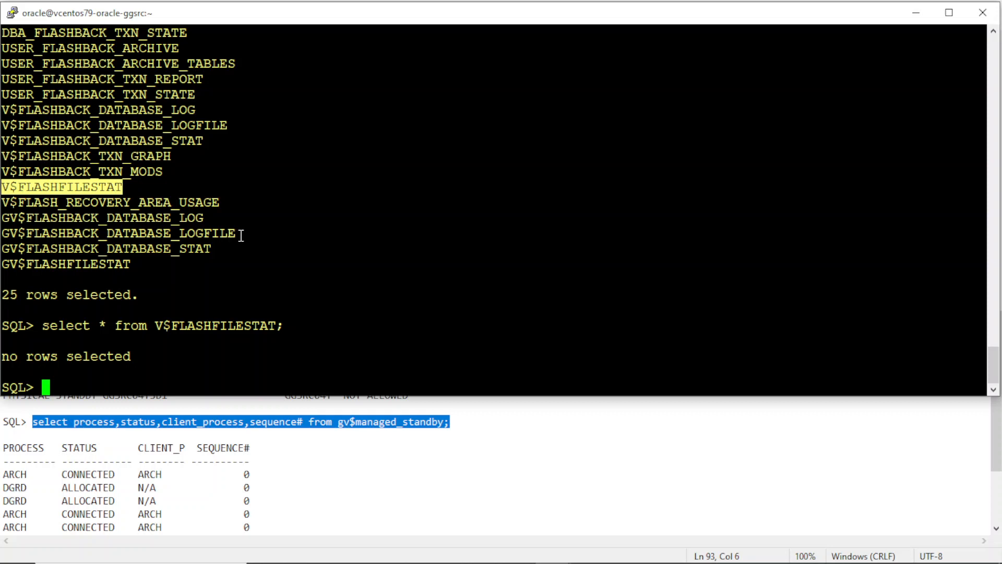
text(select * from)
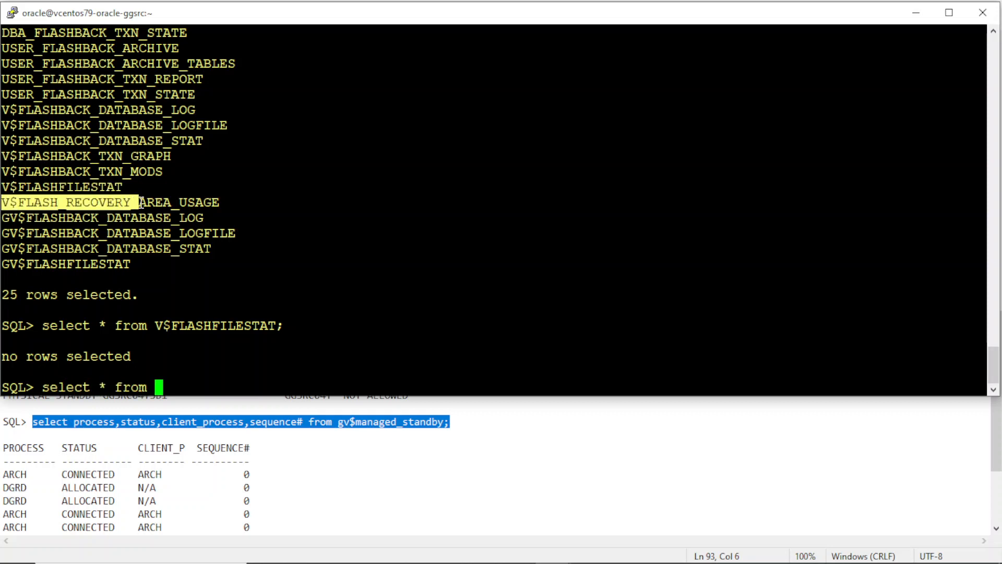
Step: Query V$FLASH_RECOVERY_AREA_USAGE showing flashback logs at 19.53 percent across 2 files
text(V$FLASH_RECOVERY_AREA_USAGE)
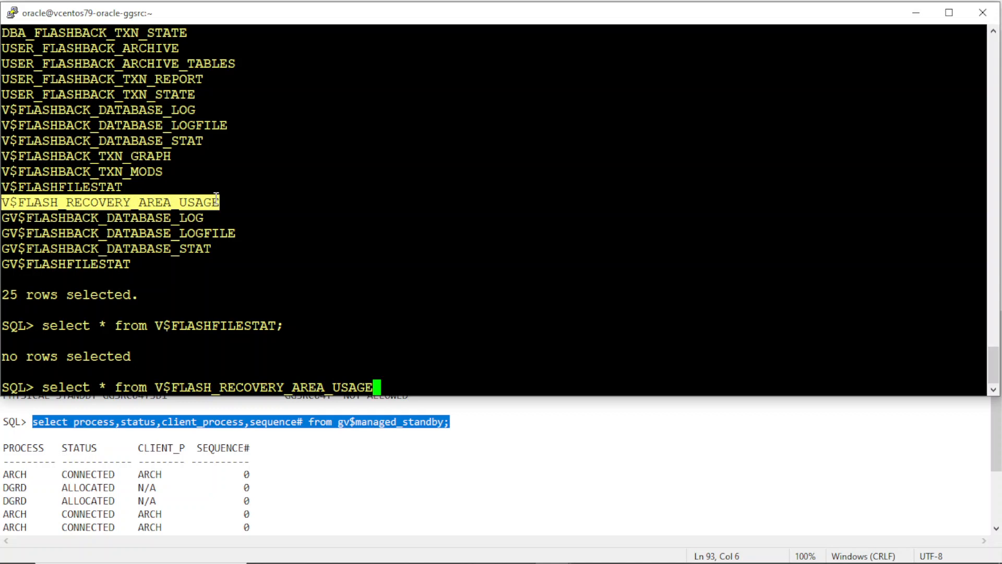
key(Return)
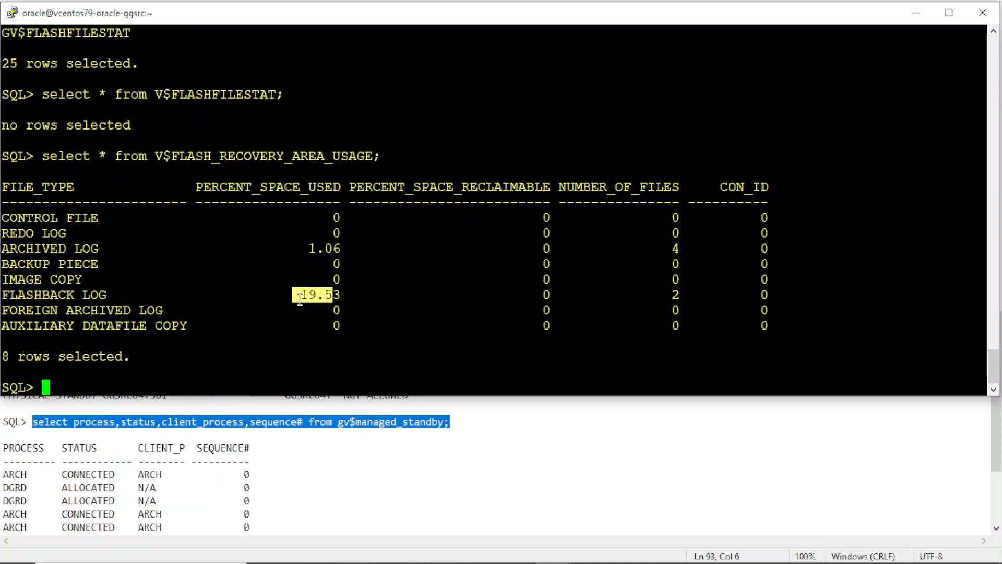
mouse_move(165, 294)
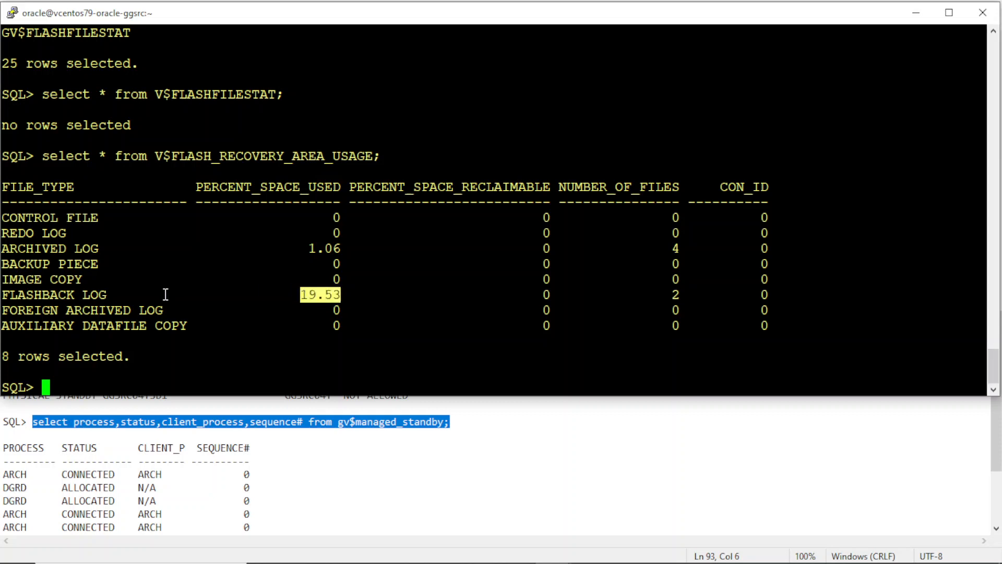
mouse_move(120, 295)
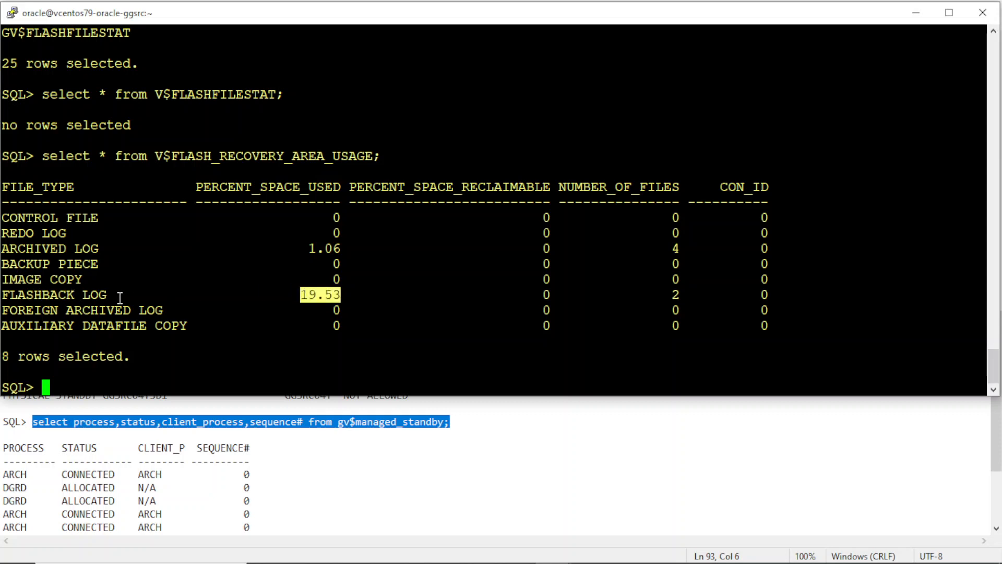